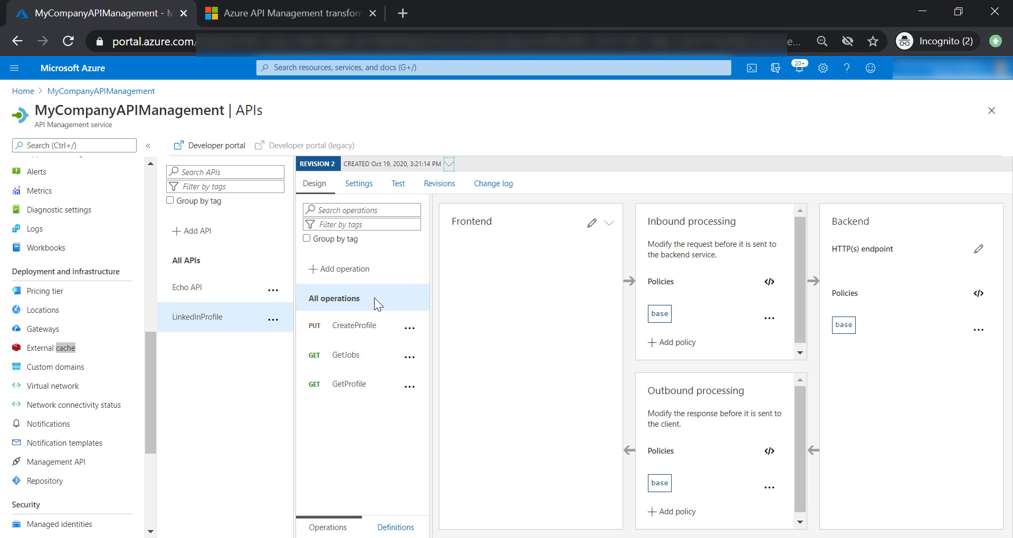
pyautogui.moveTo(377, 297)
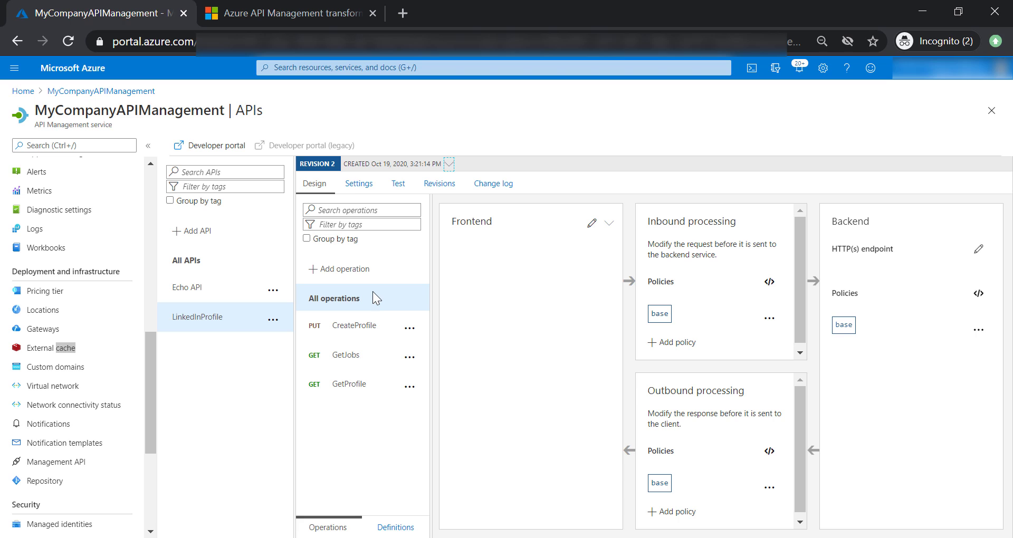
pyautogui.click(192, 231)
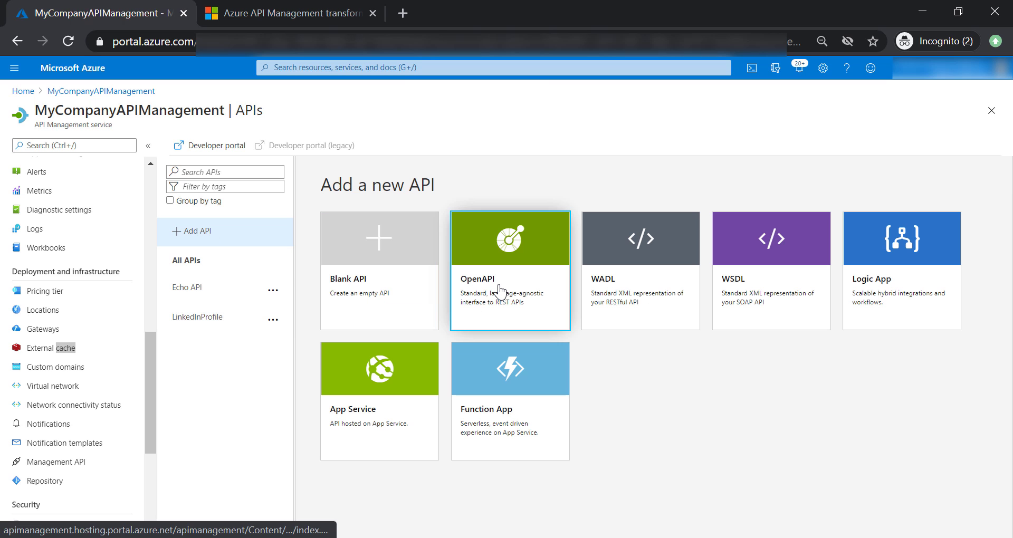
pyautogui.click(510, 238)
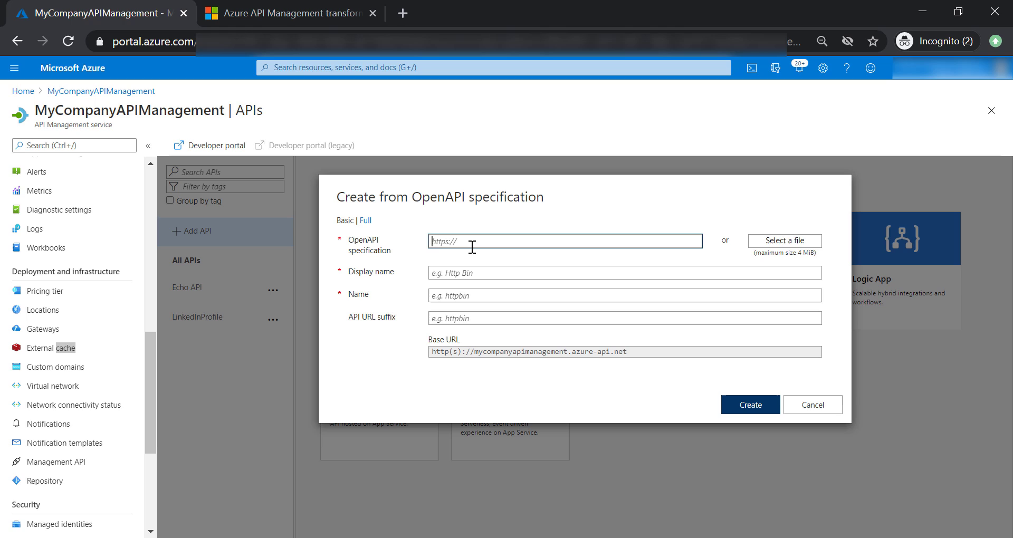
pyautogui.write('https://conferenceapi.azurewebsites.net/?format=json')
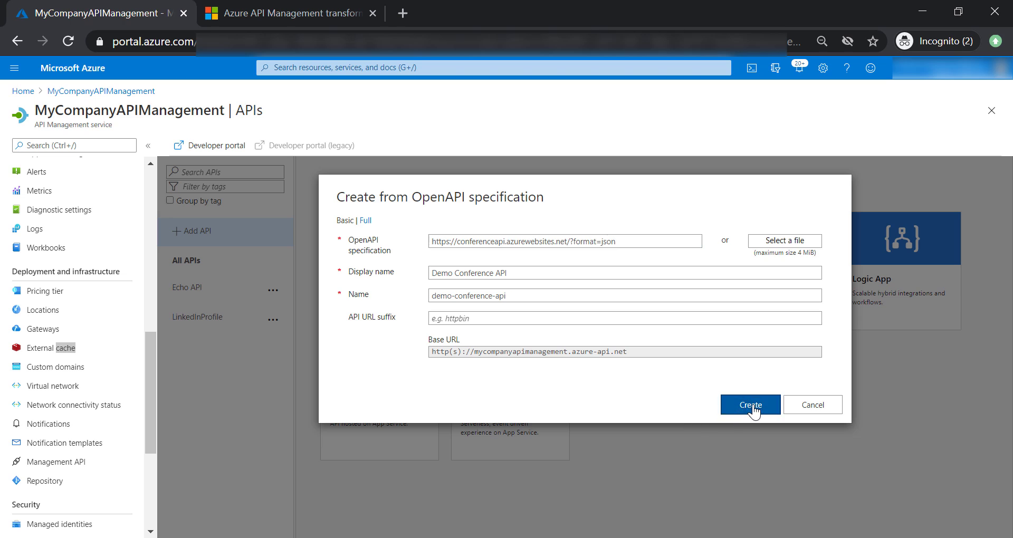
pyautogui.click(749, 404)
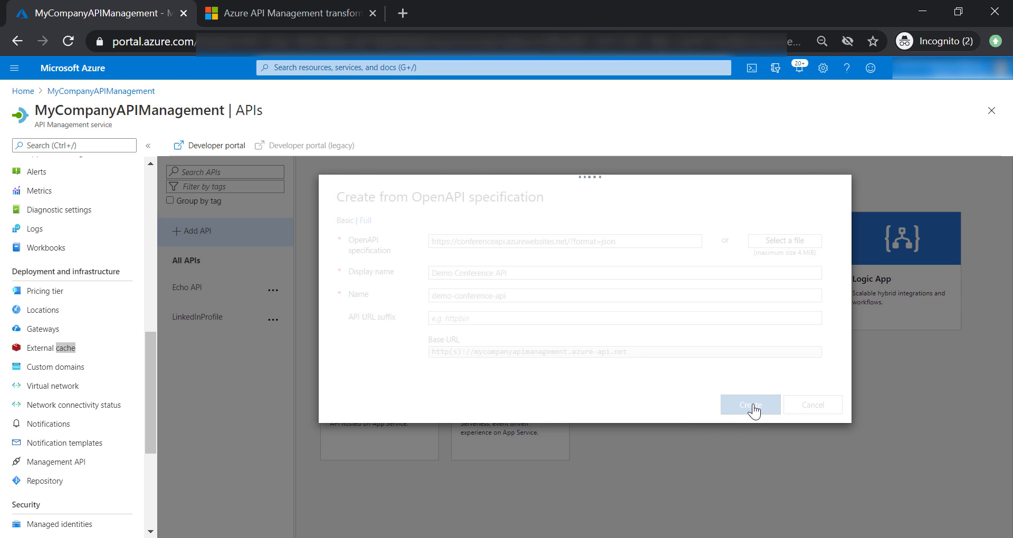
# Step: Test GetSessions and highlight the x-aspnet-version and x-powered-by response headers
pyautogui.click(749, 404)
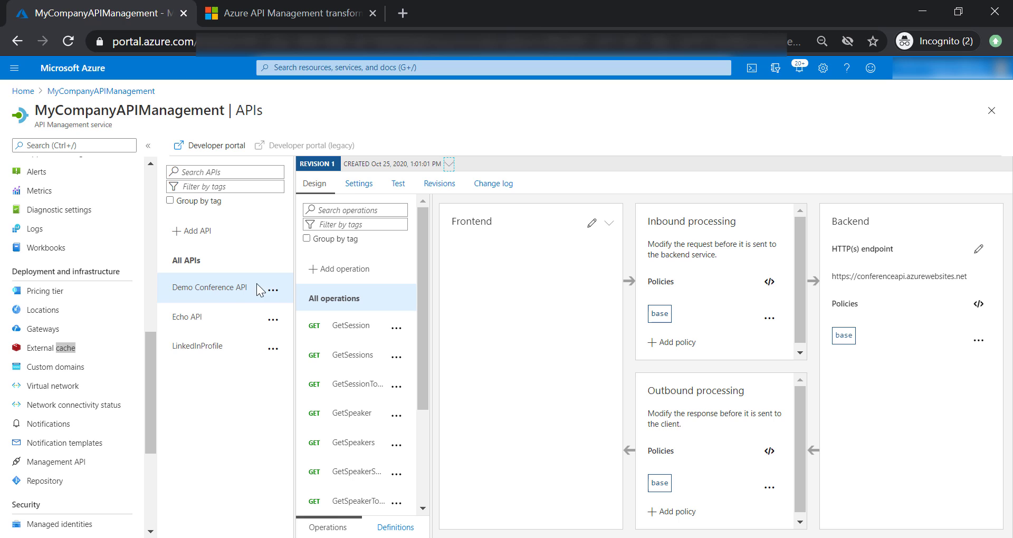
pyautogui.scroll(-3)
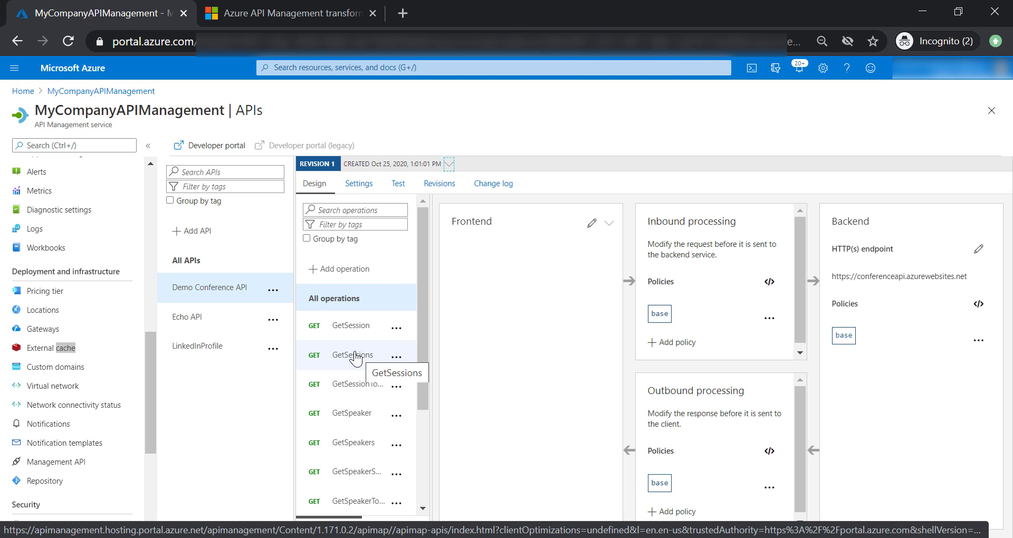
pyautogui.click(352, 354)
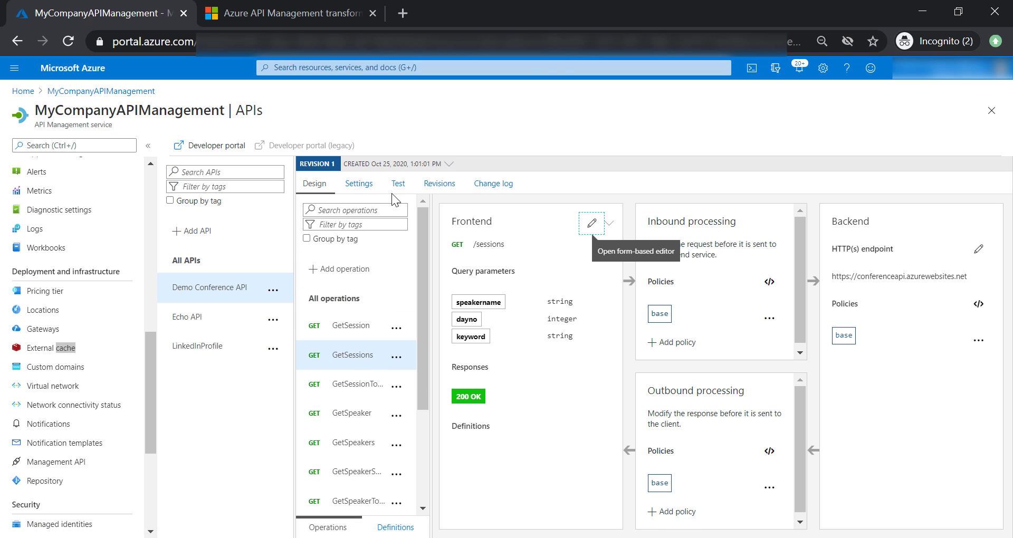
pyautogui.click(397, 182)
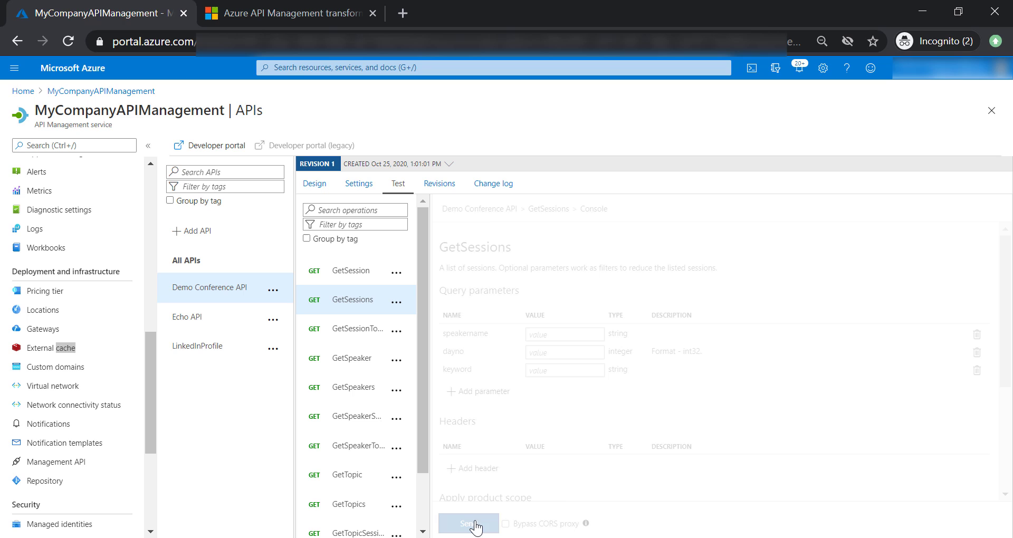
pyautogui.click(468, 523)
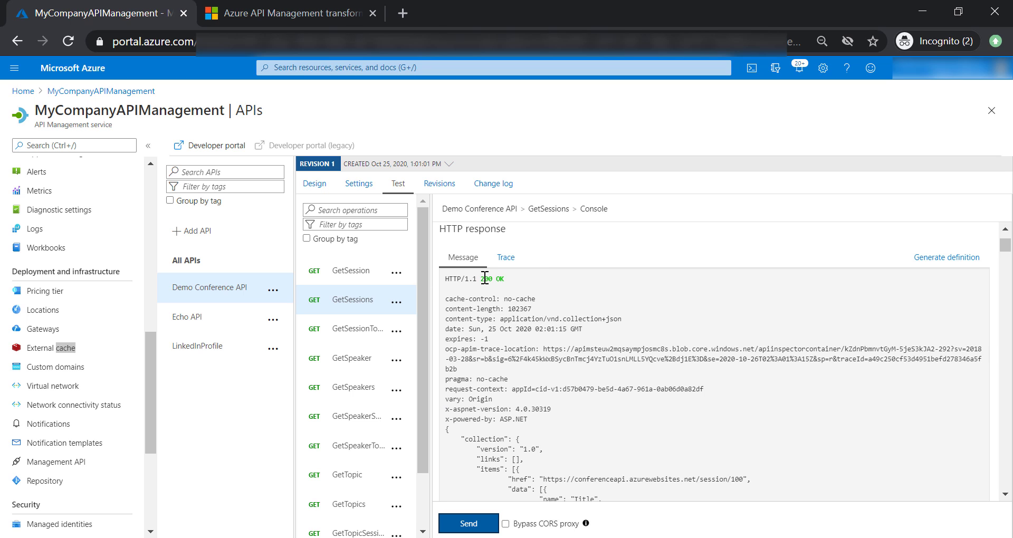
pyautogui.moveTo(448, 416)
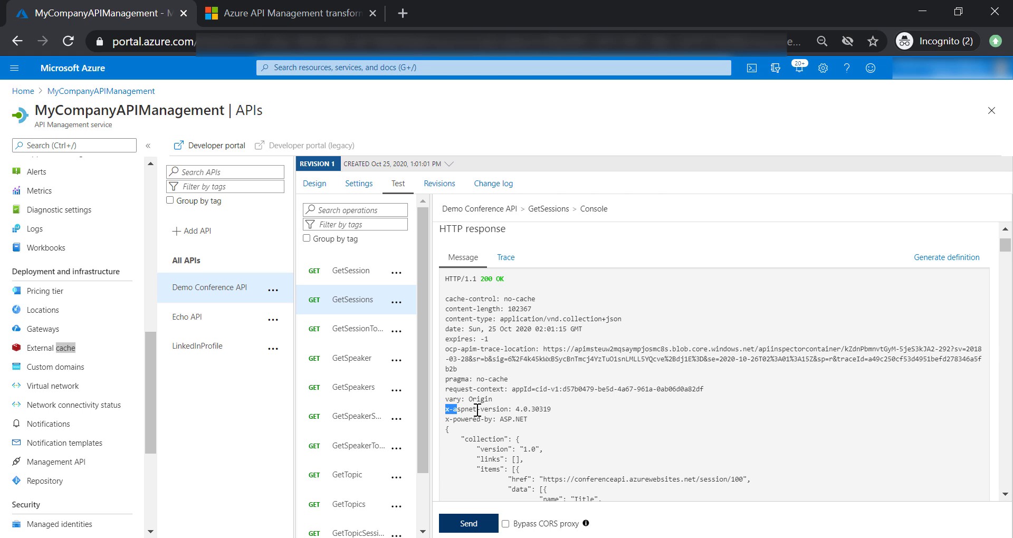
pyautogui.moveTo(450, 408); pyautogui.dragTo(527, 419)
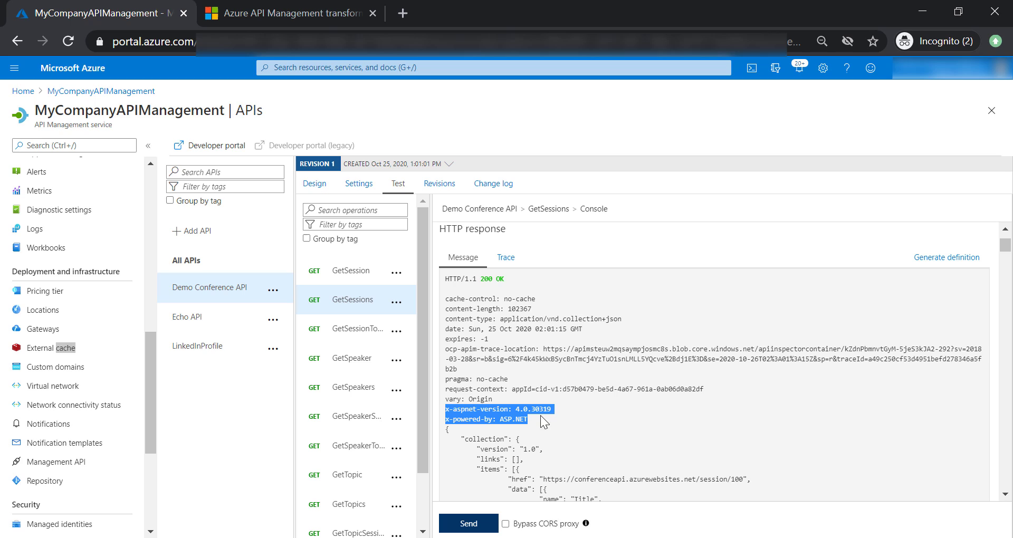
pyautogui.moveTo(538, 421)
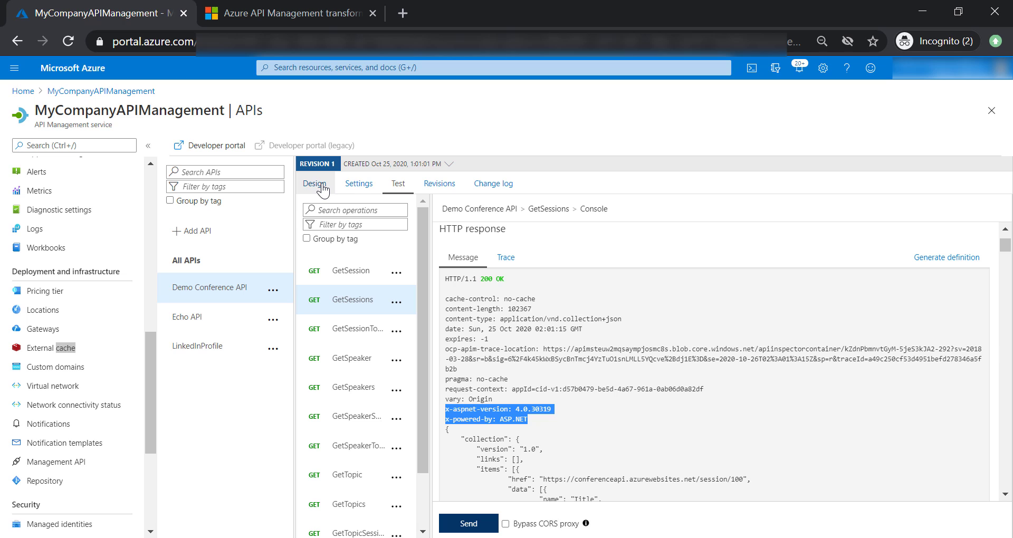
# Step: From the Design view of GetSessions, begin a Set headers inbound policy
pyautogui.click(315, 184)
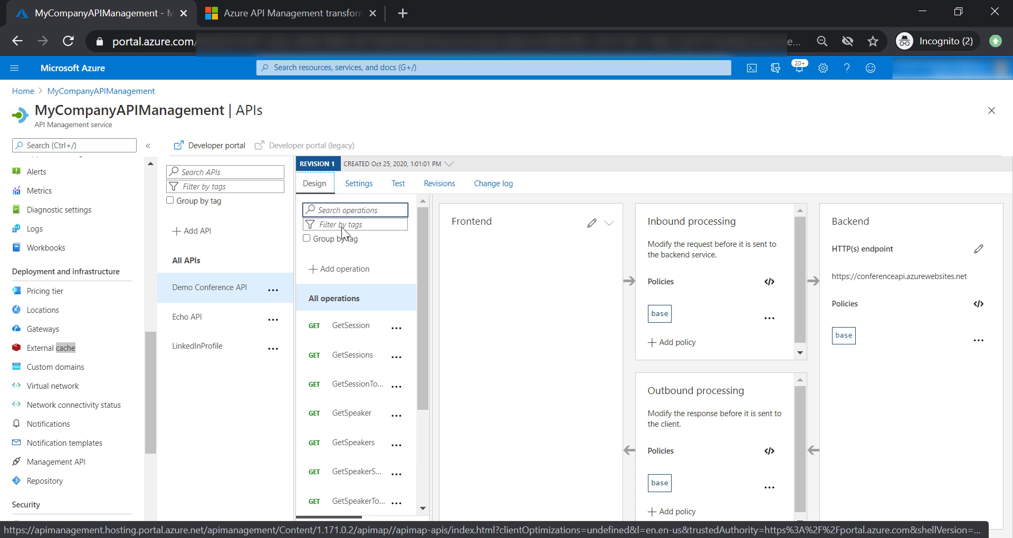
pyautogui.click(353, 356)
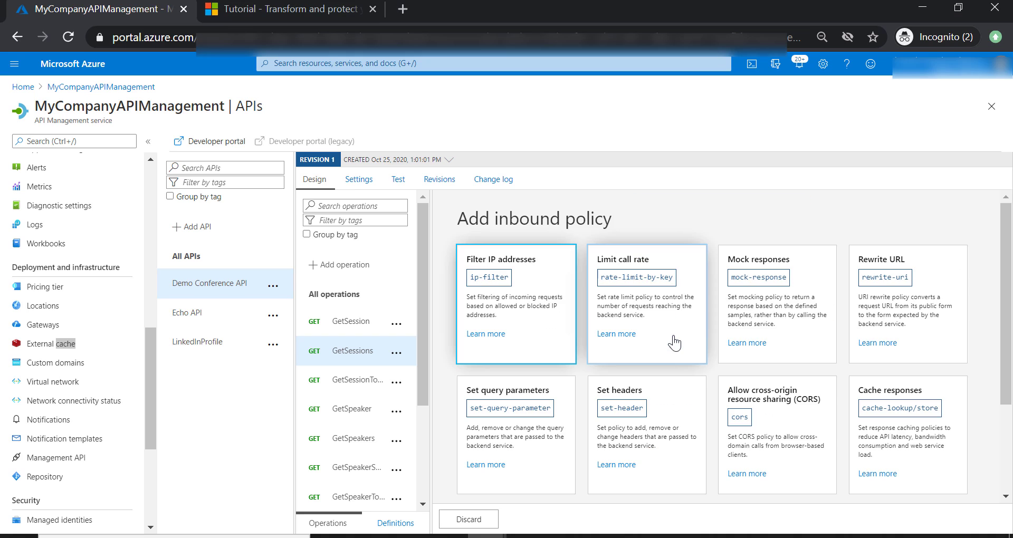
pyautogui.click(621, 408)
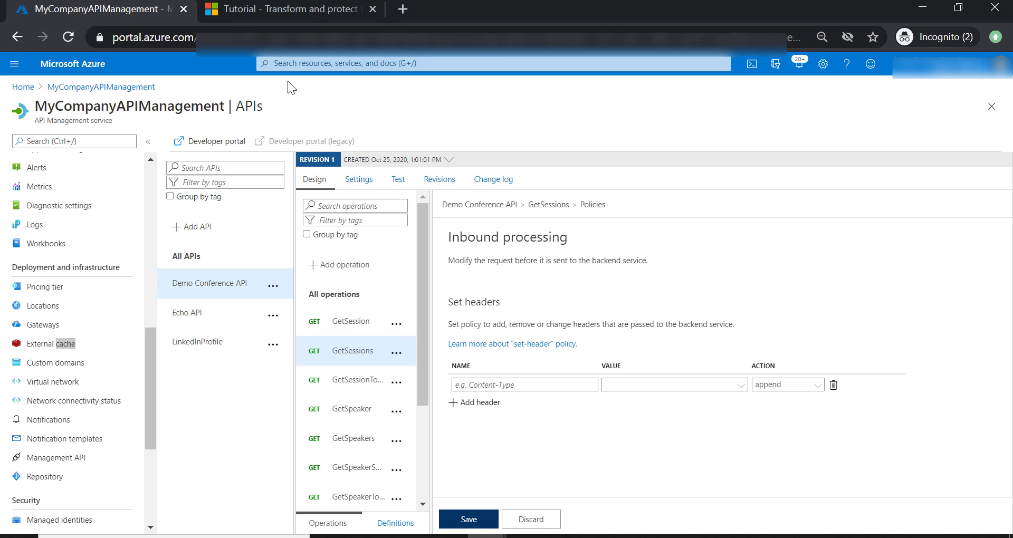
pyautogui.moveTo(196, 106)
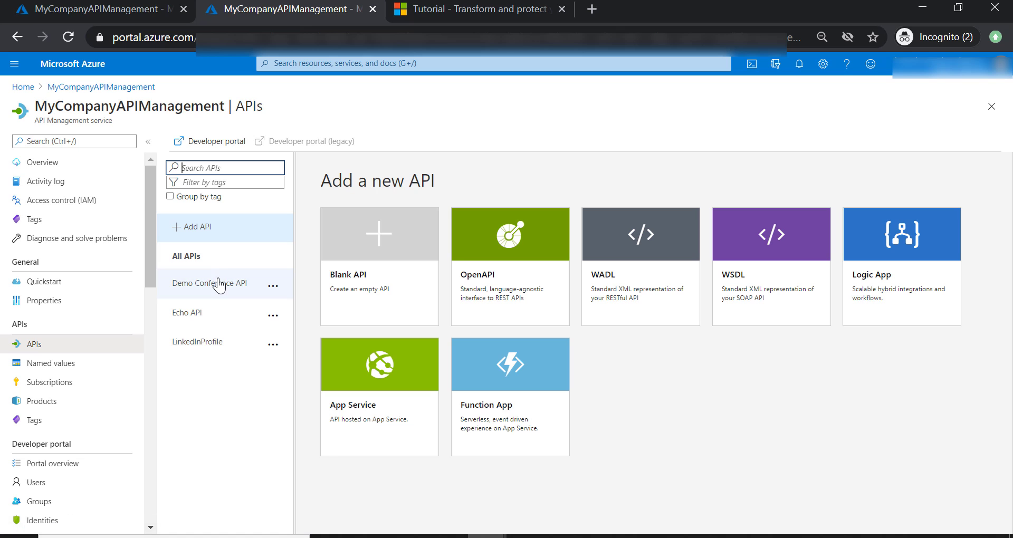
# Step: In a second tab, resend the GetSessions test and copy the x-aspnet-version header name
pyautogui.click(208, 283)
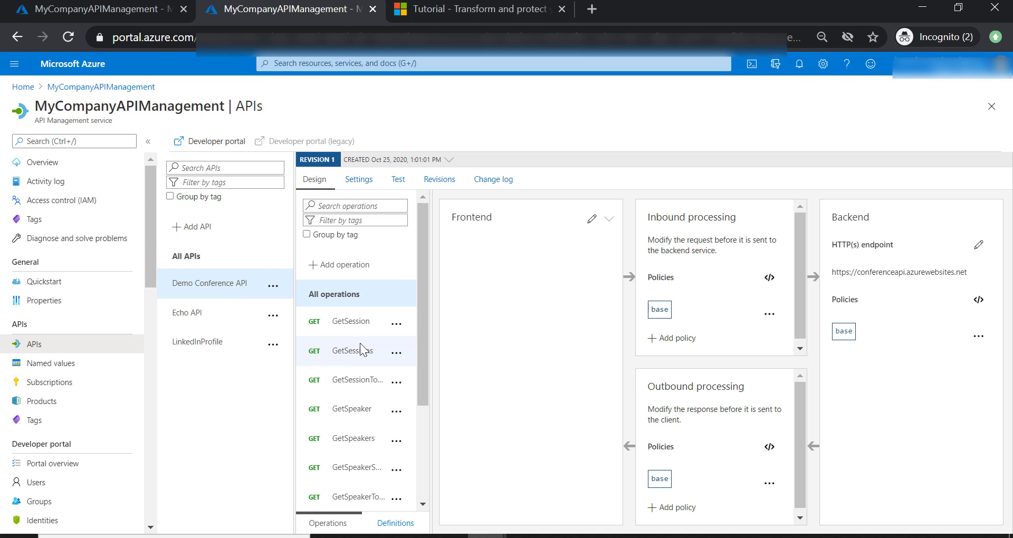
pyautogui.click(352, 350)
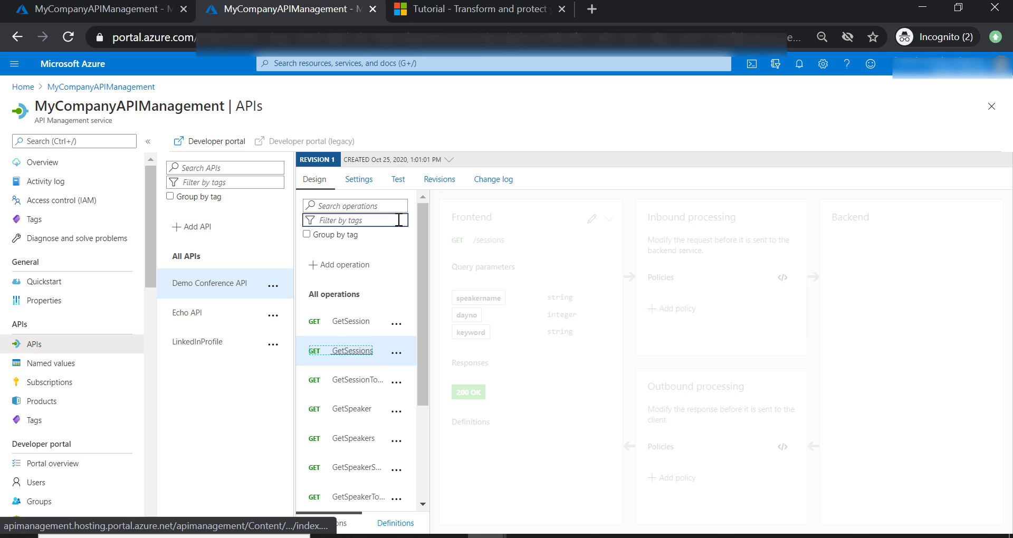
pyautogui.click(398, 179)
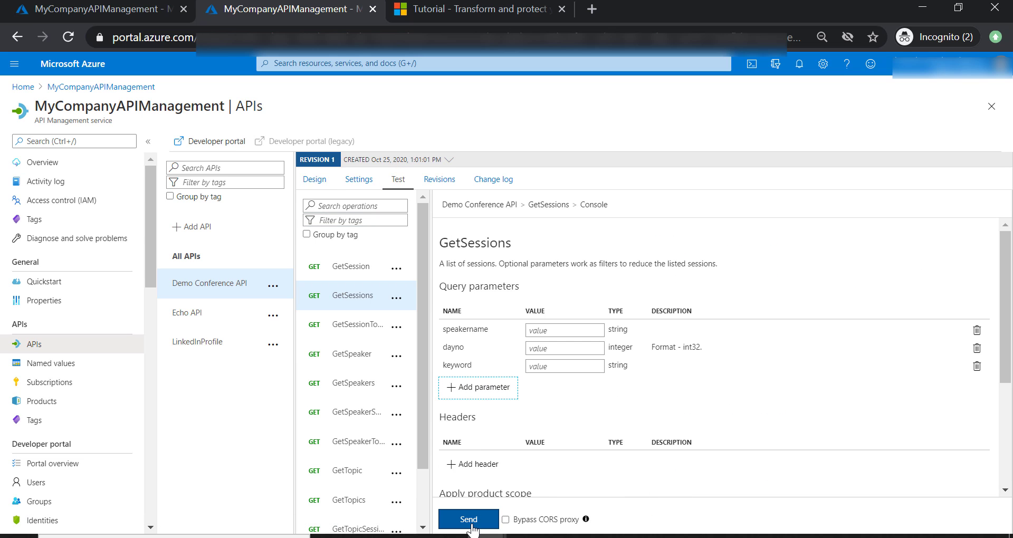
pyautogui.click(468, 519)
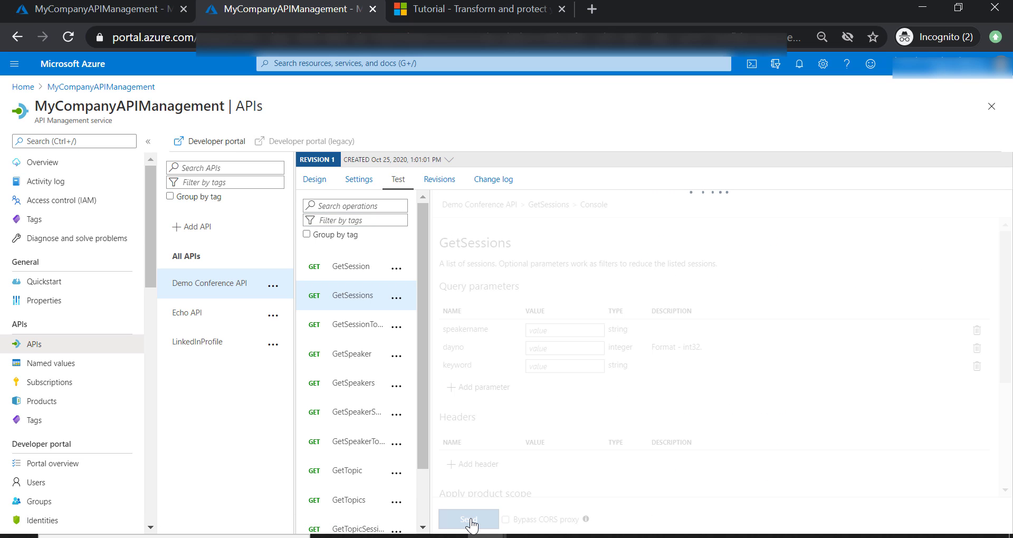
pyautogui.click(468, 519)
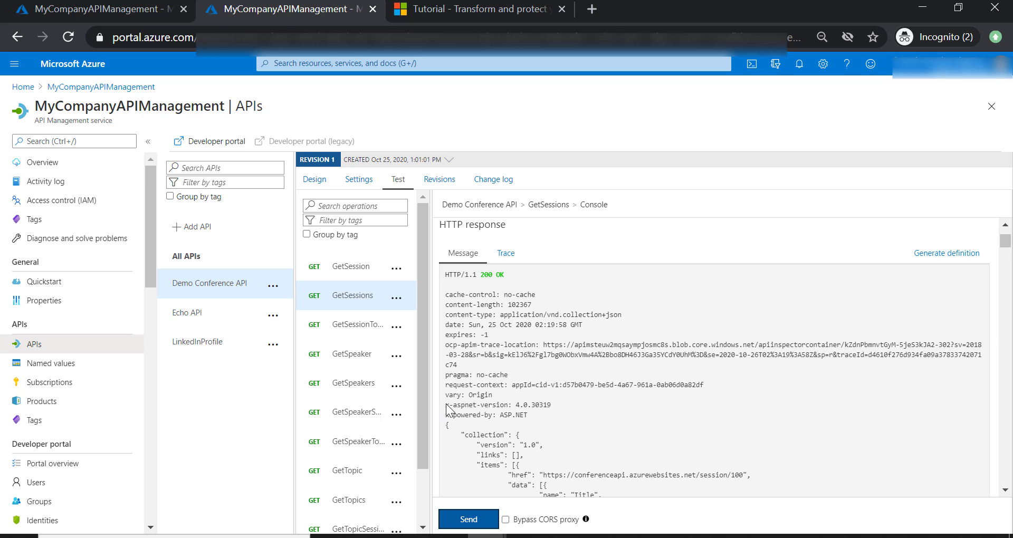
pyautogui.doubleClick(475, 405)
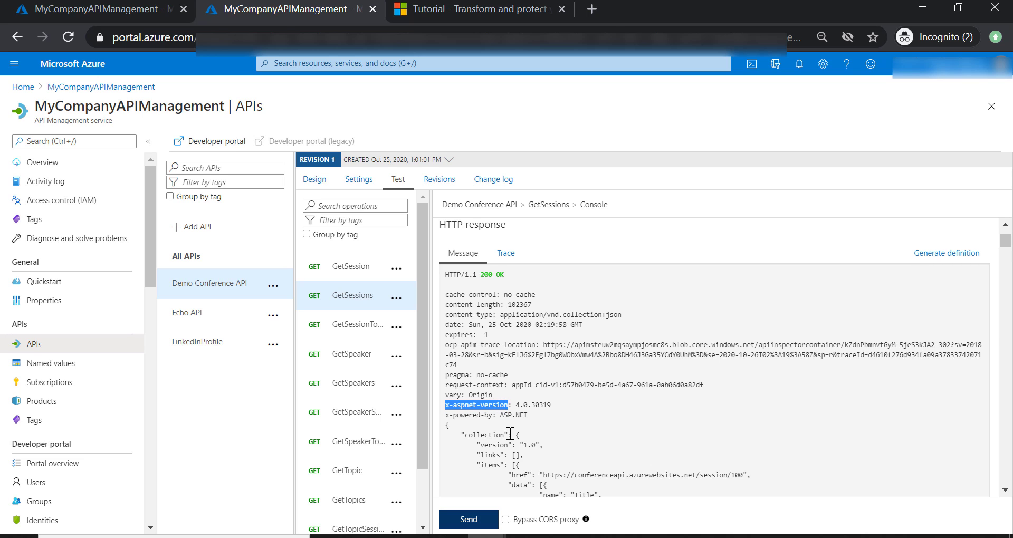
pyautogui.click(314, 179)
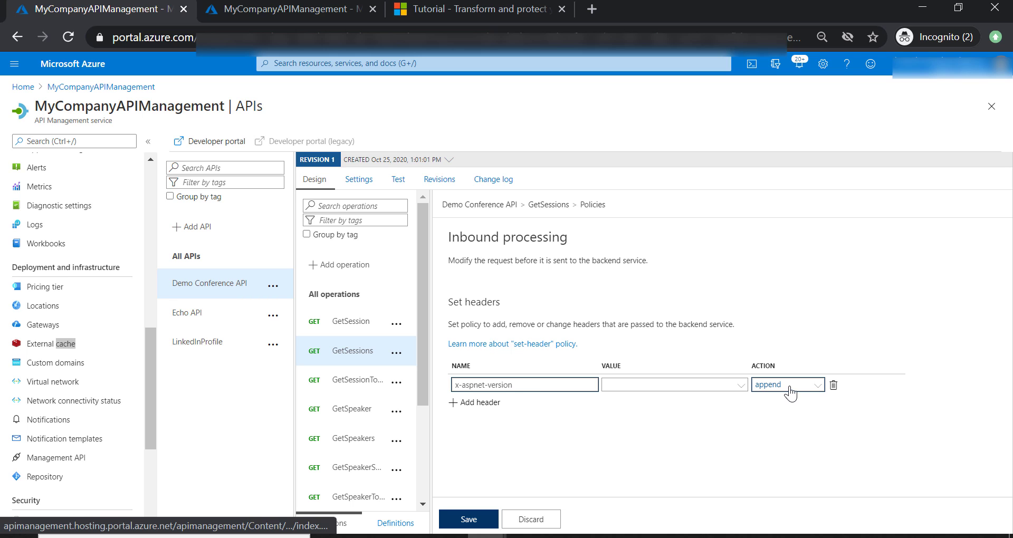
# Step: Add x-powered-by as a second header rule and set both headers to delete
pyautogui.click(786, 384)
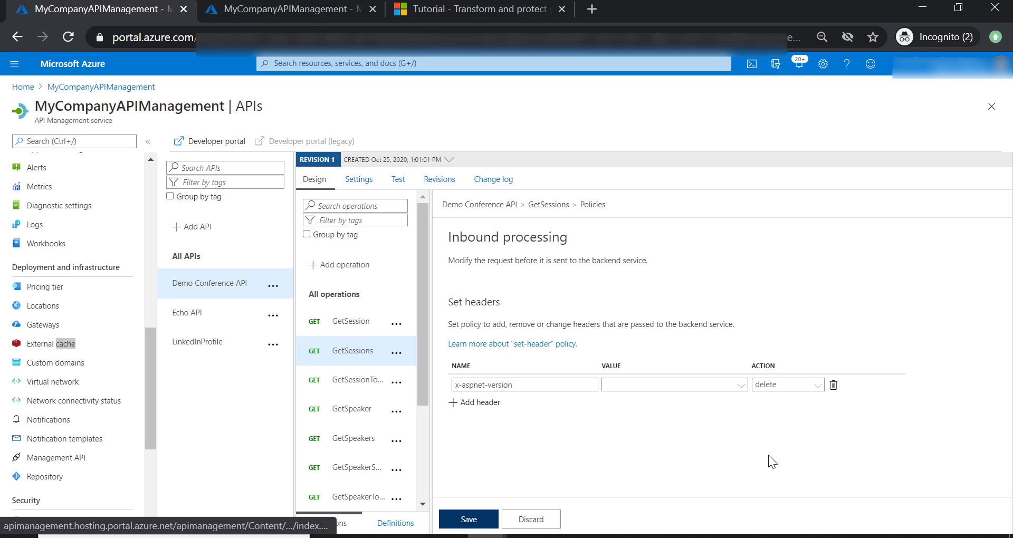
pyautogui.click(474, 402)
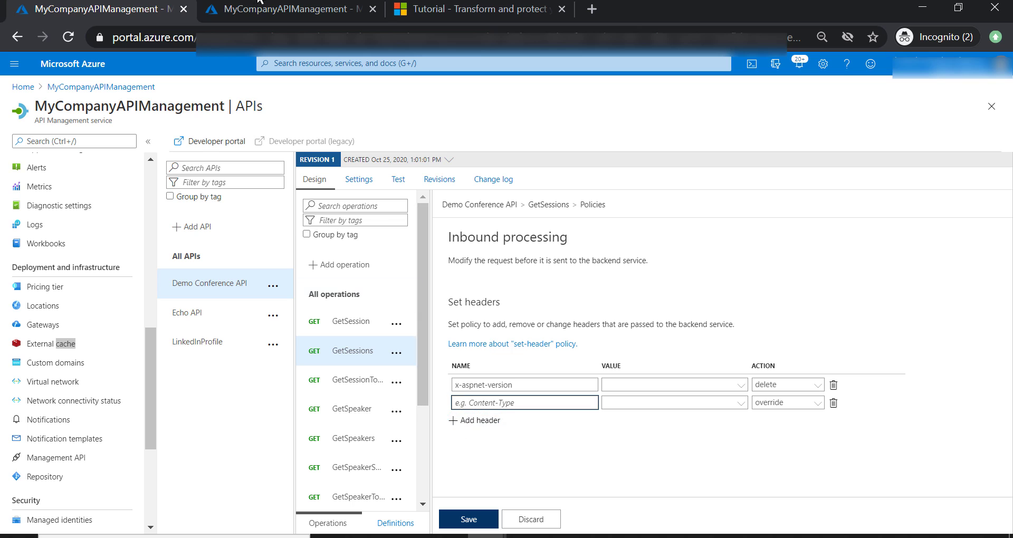
pyautogui.click(398, 180)
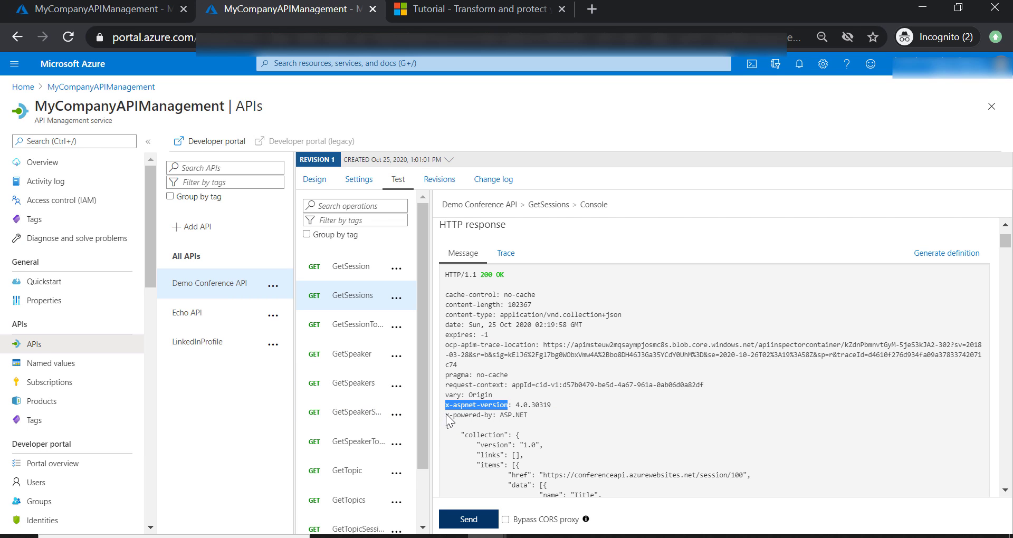
pyautogui.doubleClick(467, 415)
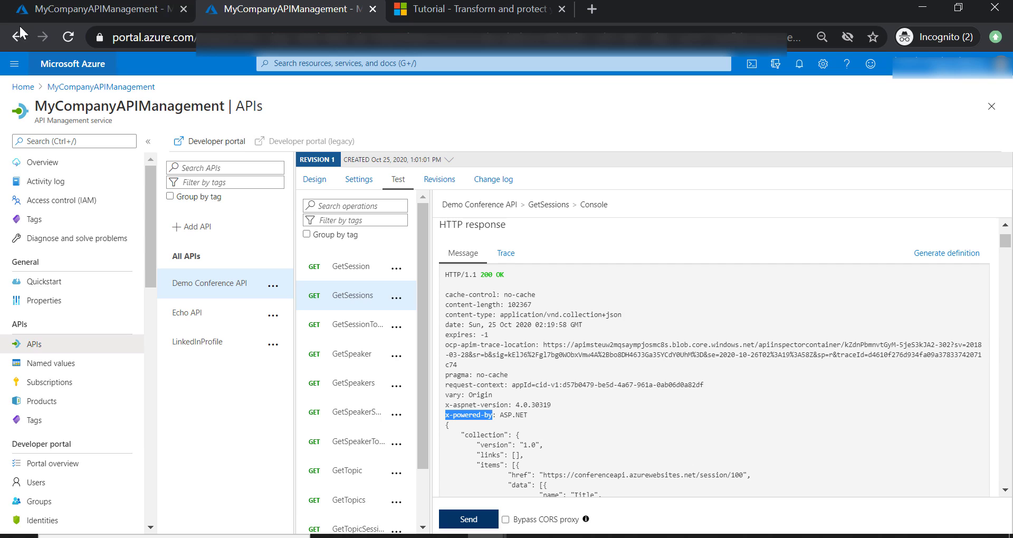
pyautogui.click(314, 180)
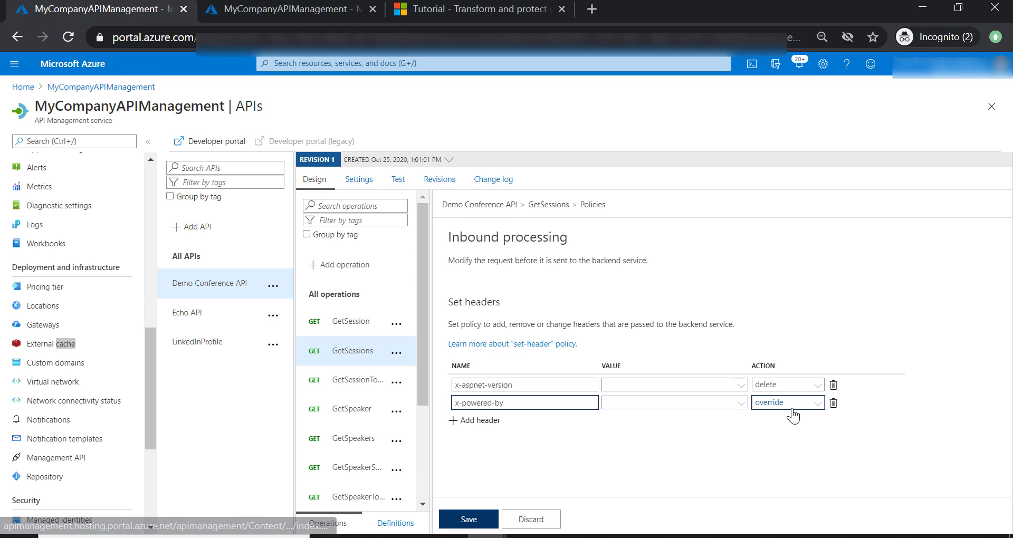
pyautogui.click(787, 402)
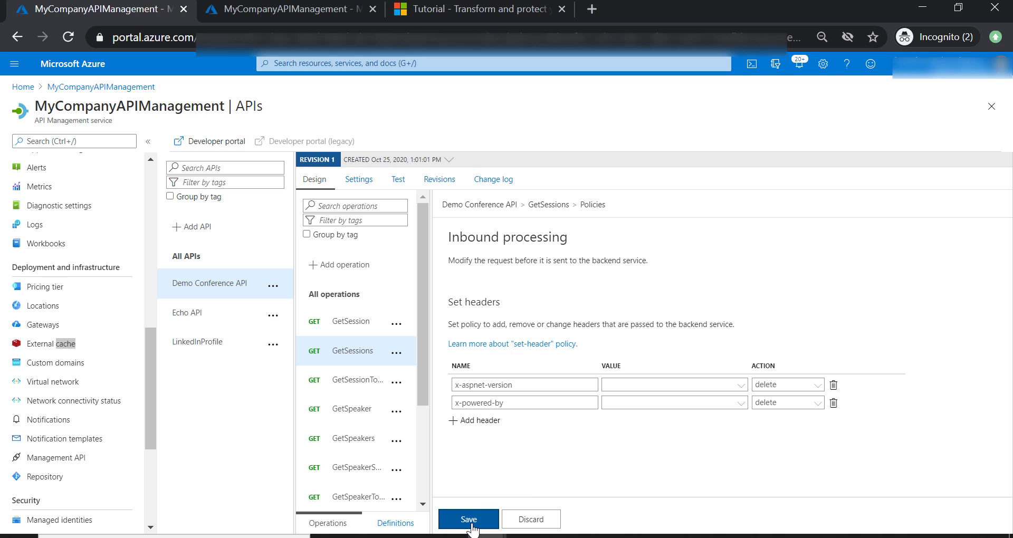
# Step: Save the GetSessions Set headers policy
pyautogui.click(467, 519)
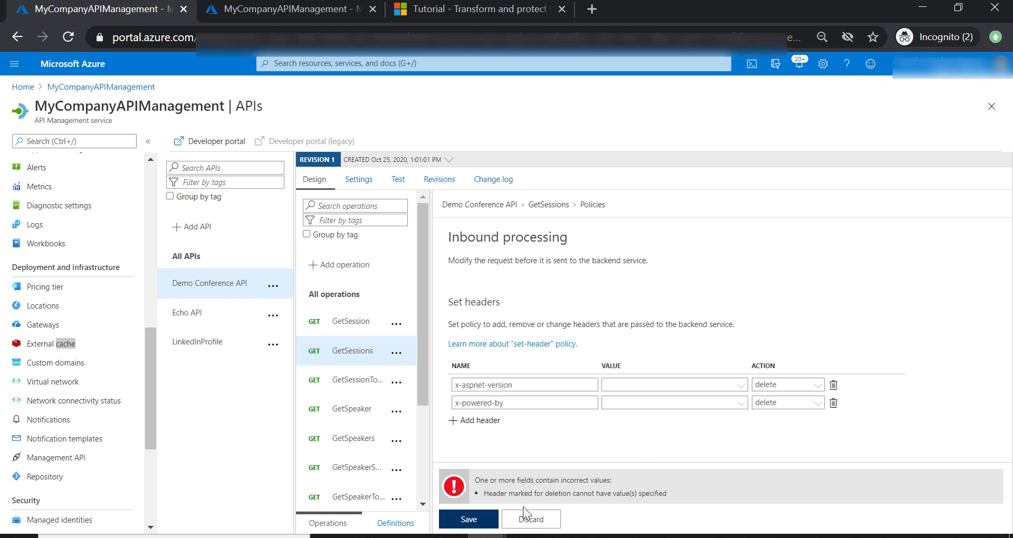
pyautogui.click(468, 519)
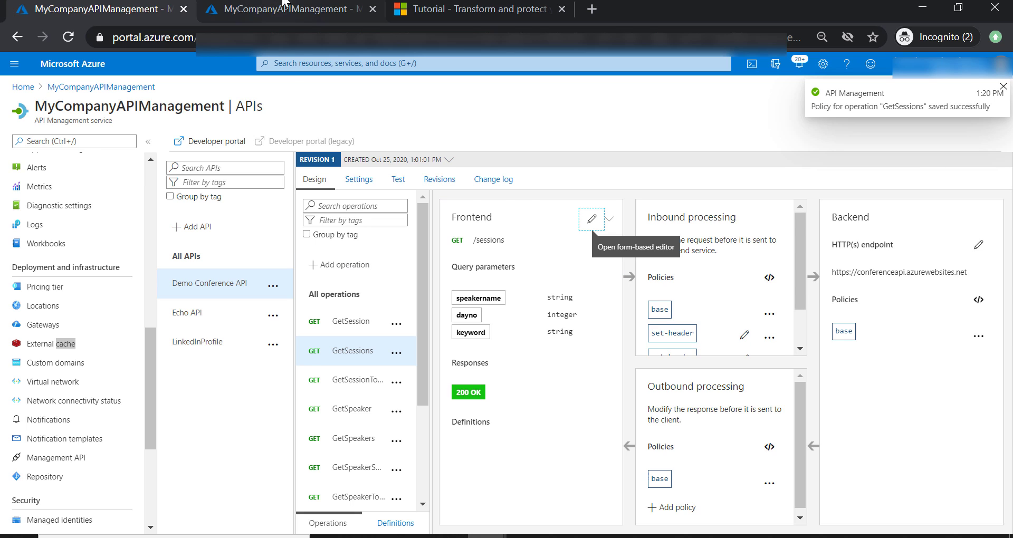
pyautogui.click(398, 180)
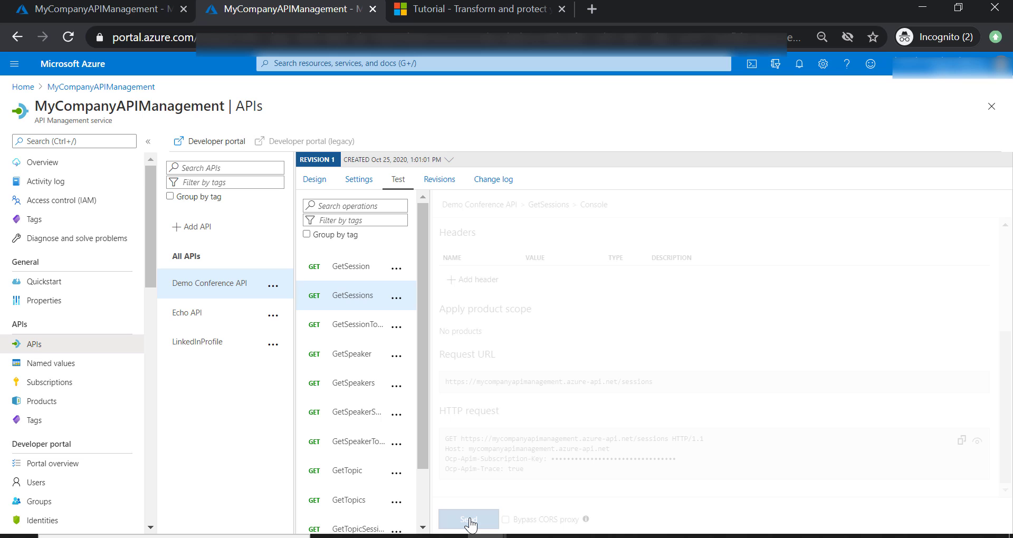
pyautogui.click(468, 519)
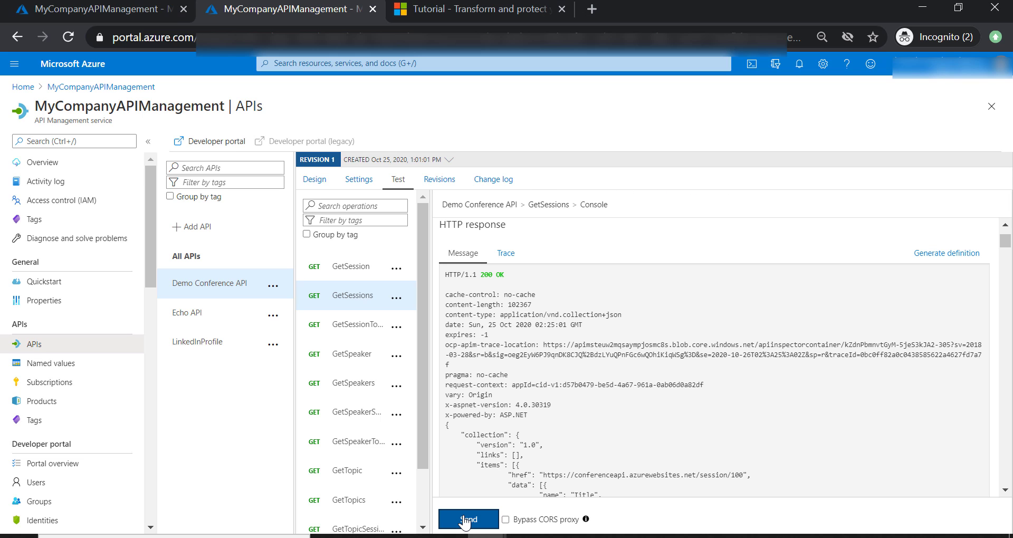
pyautogui.doubleClick(476, 405)
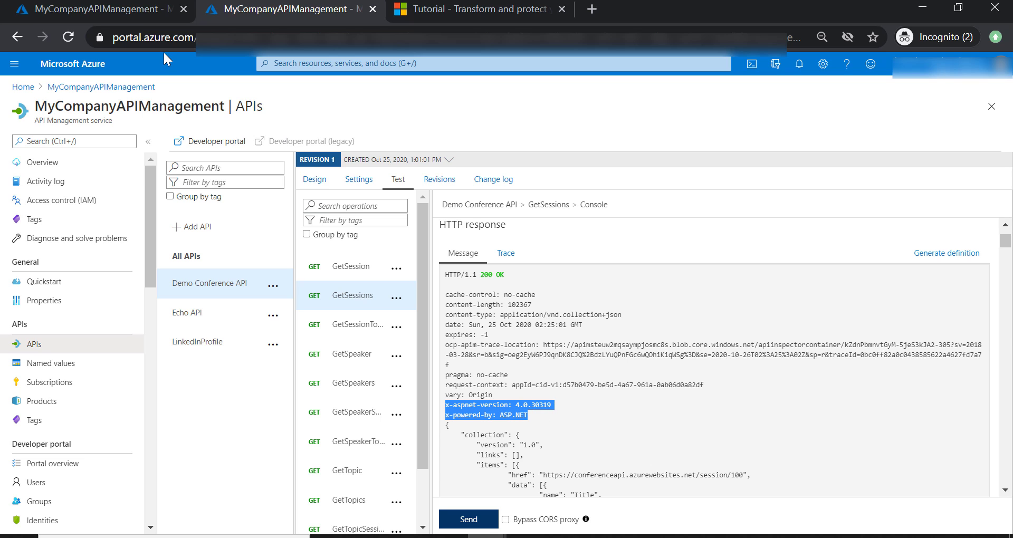
pyautogui.click(315, 180)
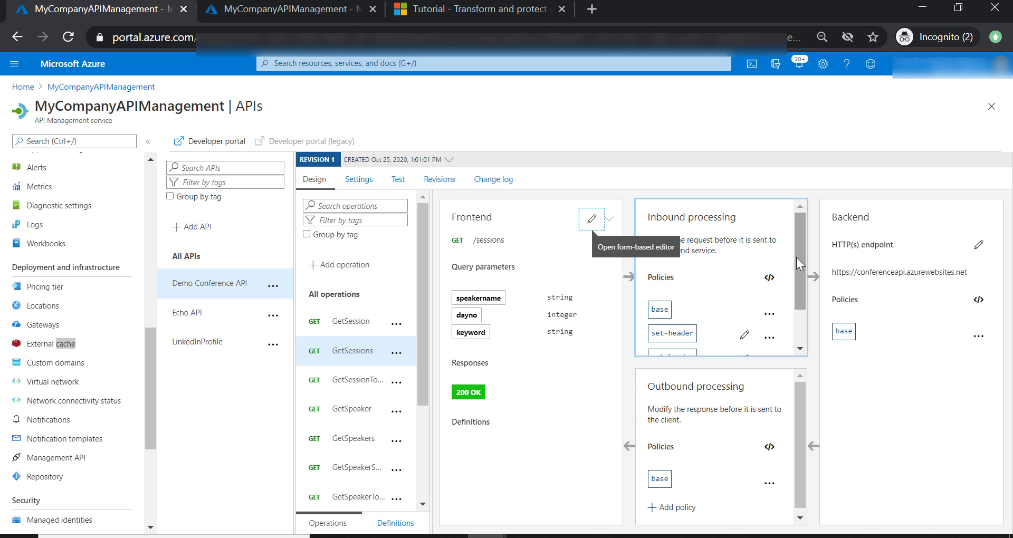
# Step: Move both set-header deletions into the <outbound> section of the policy code and save
pyautogui.scroll(-3)
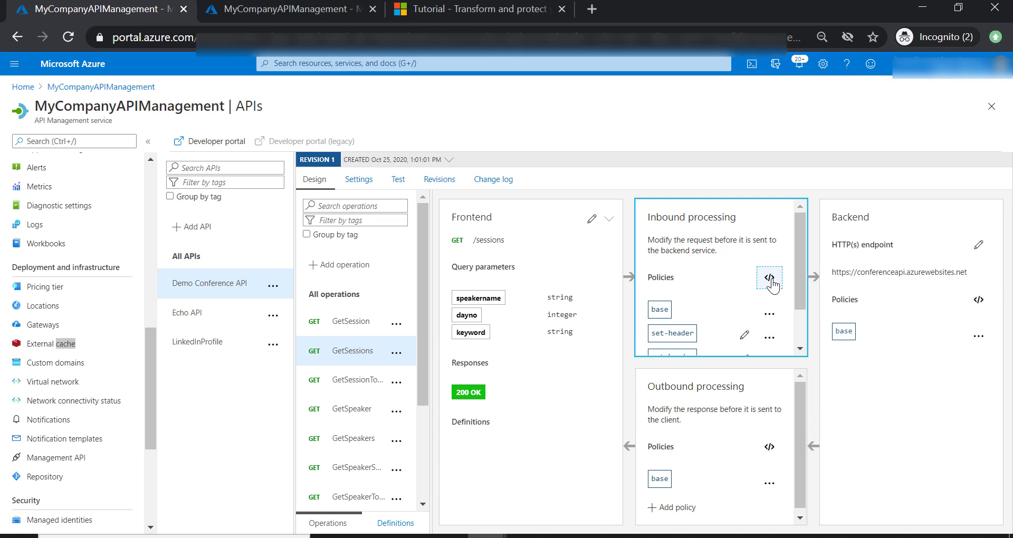
pyautogui.click(770, 277)
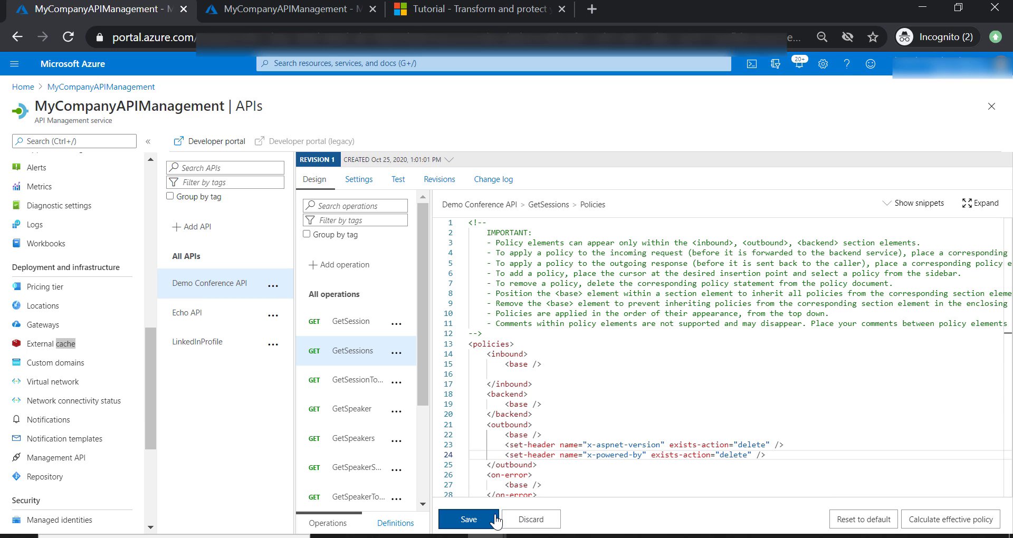
pyautogui.click(468, 519)
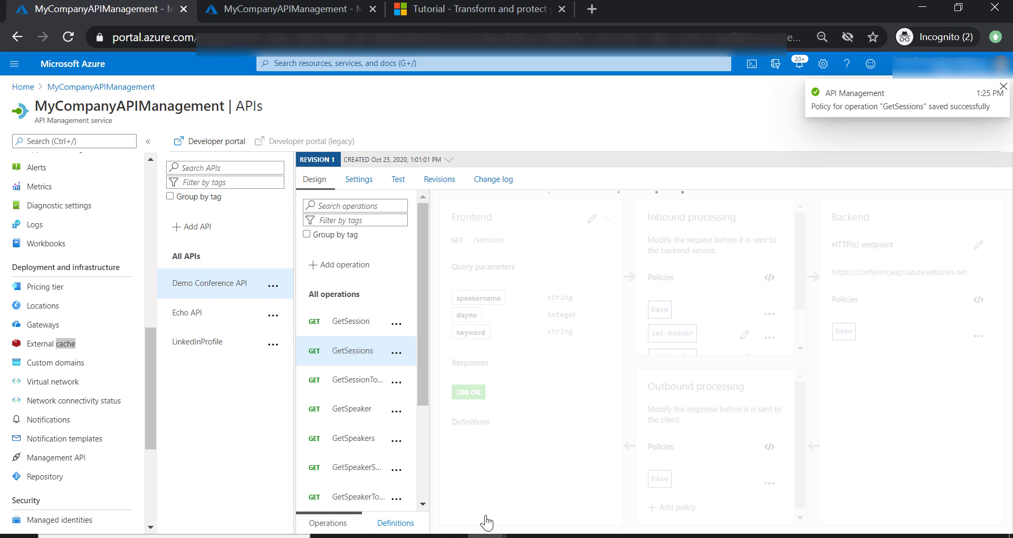
# Step: Resend the GetSessions test and confirm x-aspnet-version and x-powered-by are gone
pyautogui.click(398, 179)
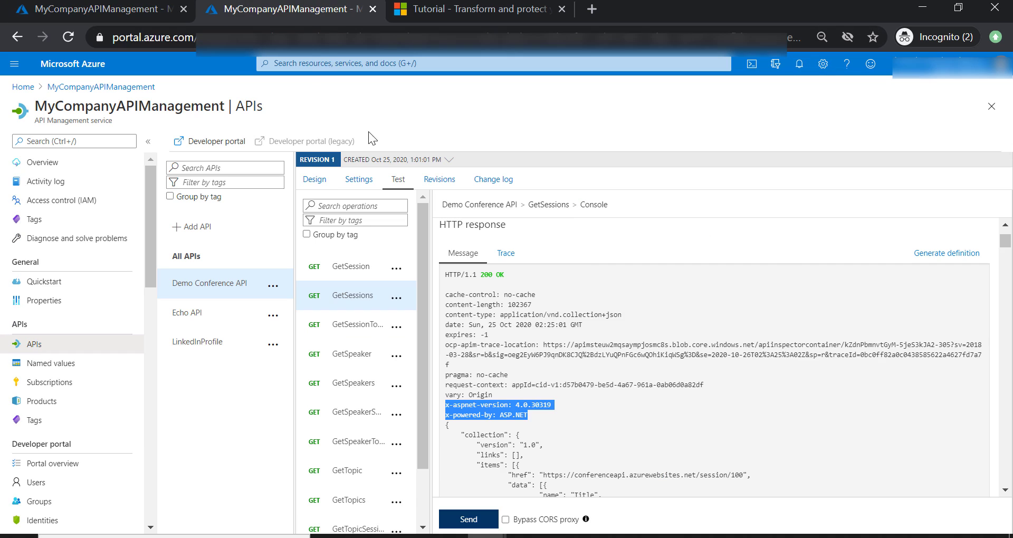
pyautogui.click(467, 519)
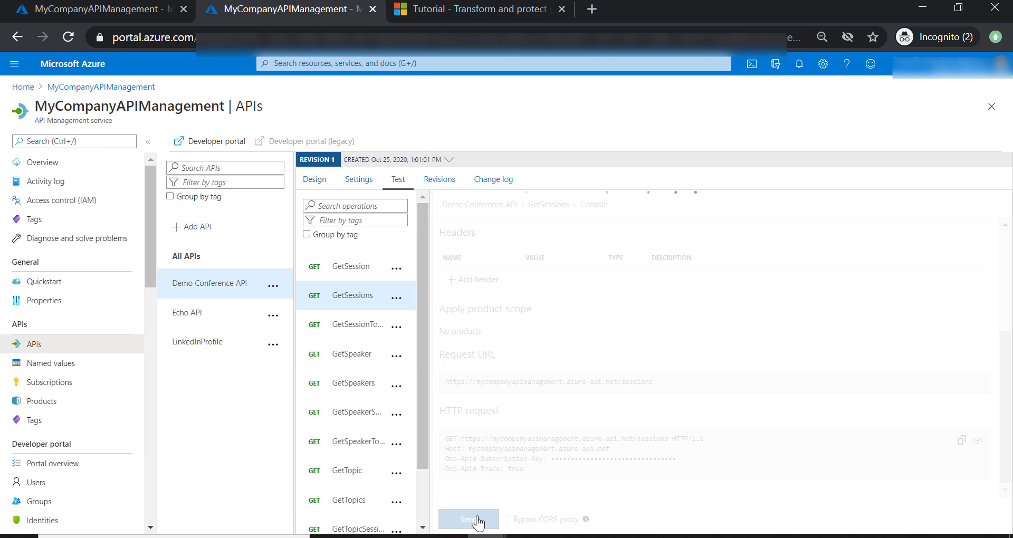
pyautogui.click(467, 519)
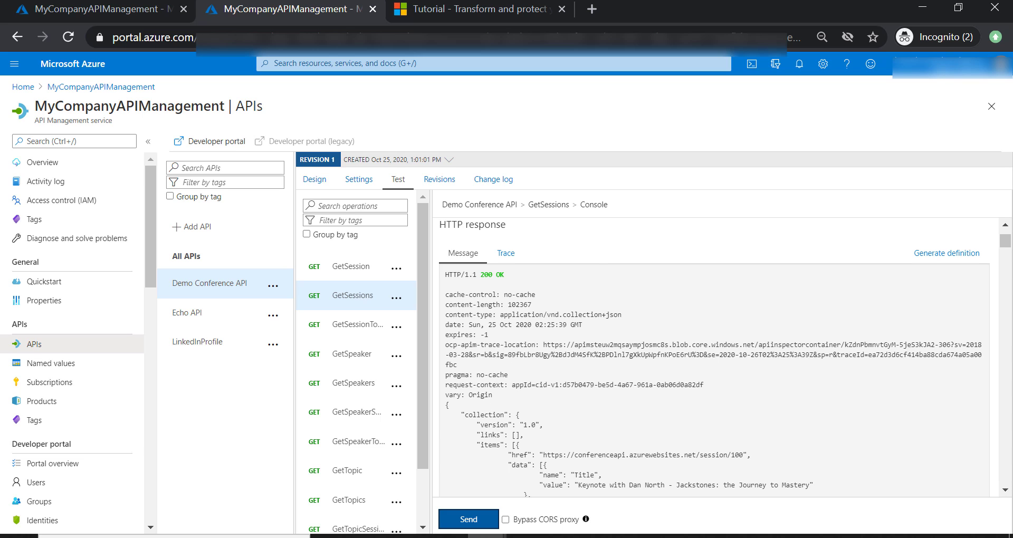
pyautogui.click(314, 179)
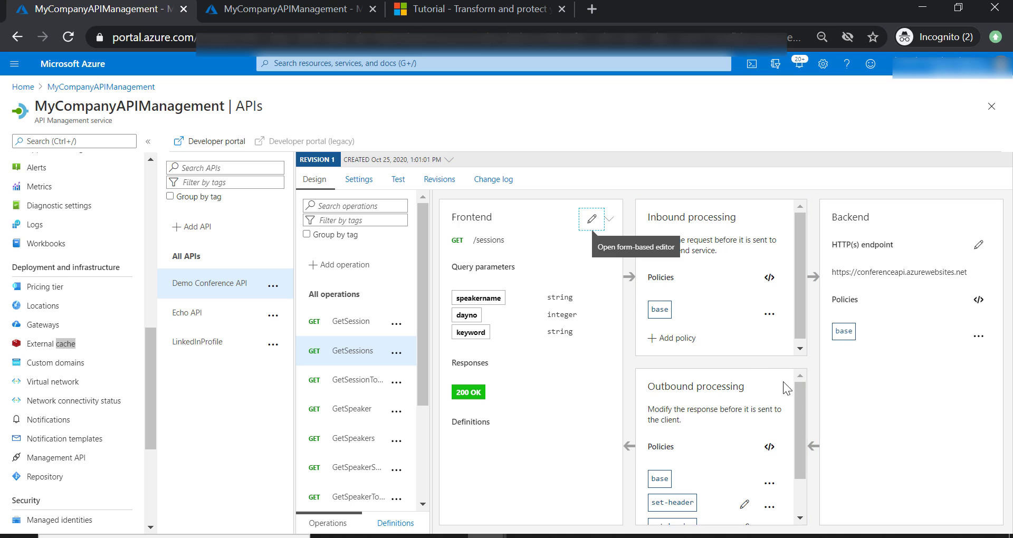
pyautogui.scroll(-3)
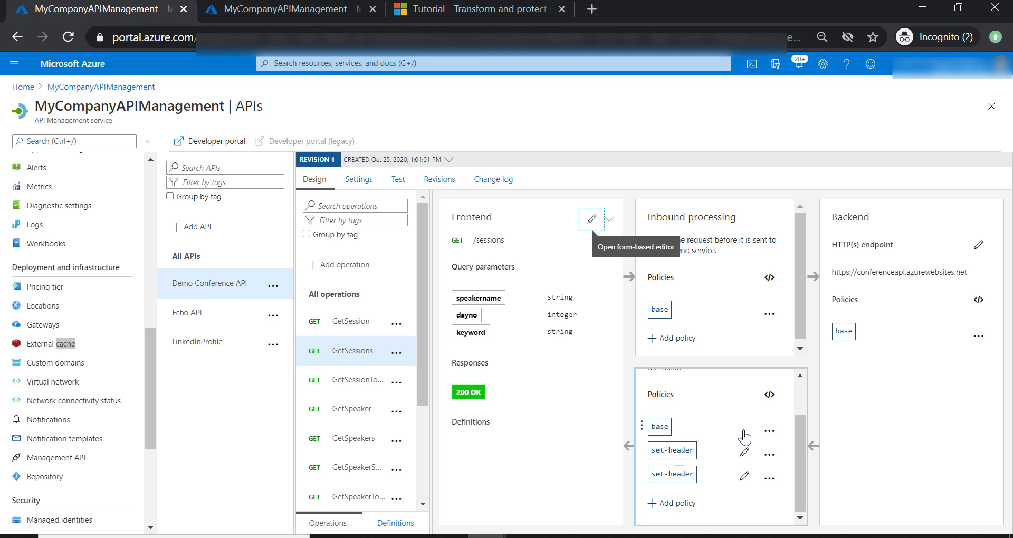
pyautogui.click(287, 8)
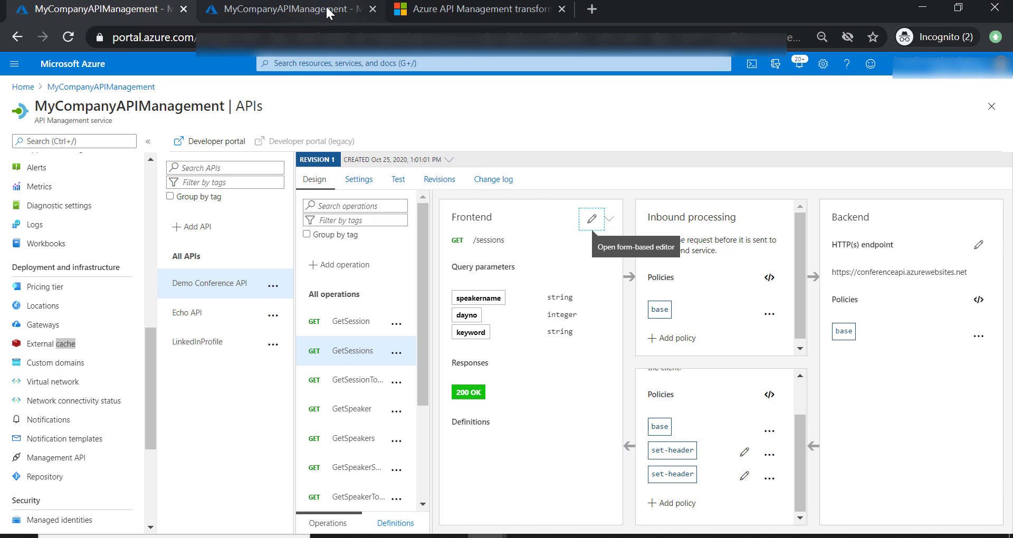
# Step: Highlight the backend conferenceapi session URL still exposed in the response body
pyautogui.click(397, 180)
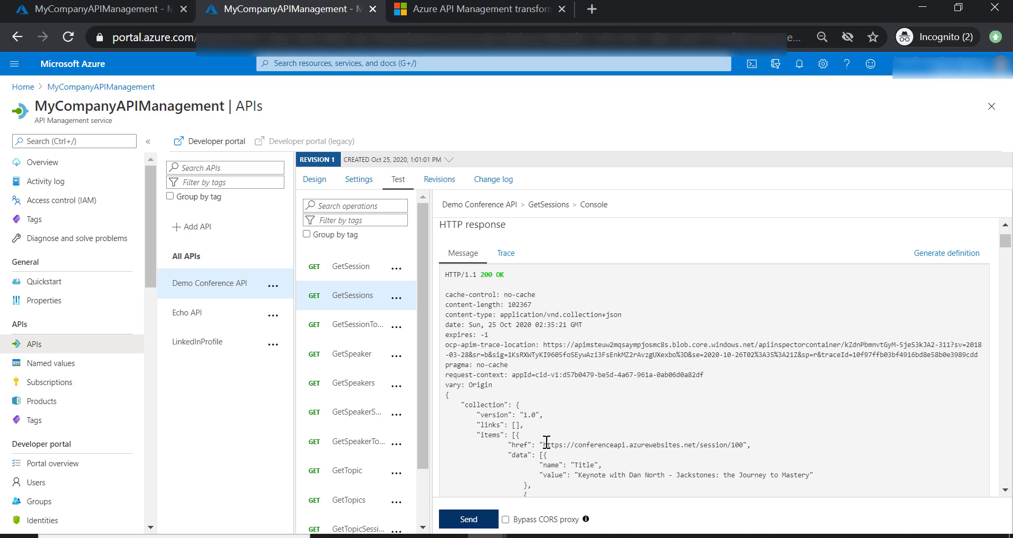
pyautogui.moveTo(545, 445); pyautogui.dragTo(742, 444)
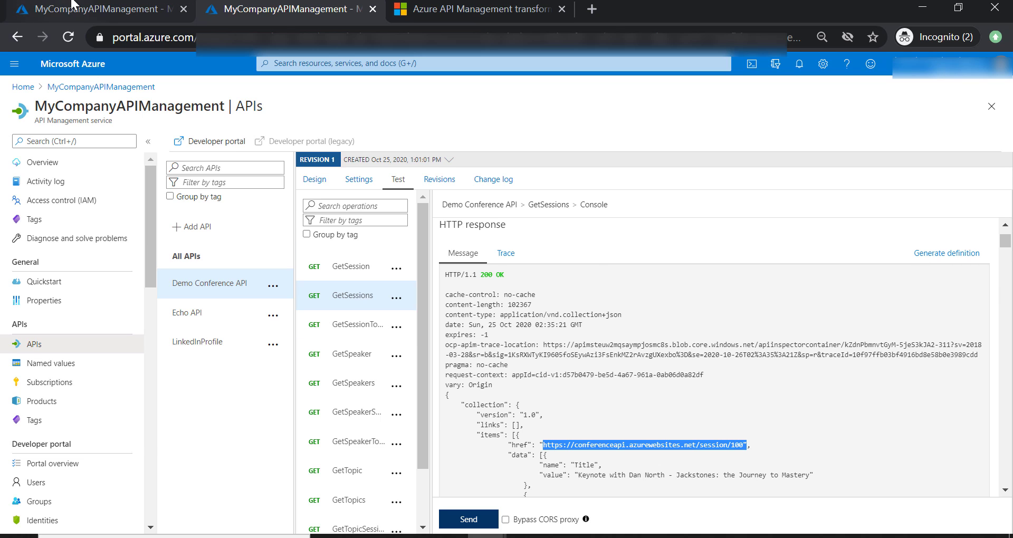
# Step: Insert the 'Mask URLs in content' snippet into the GetSessions outbound policy code
pyautogui.click(314, 179)
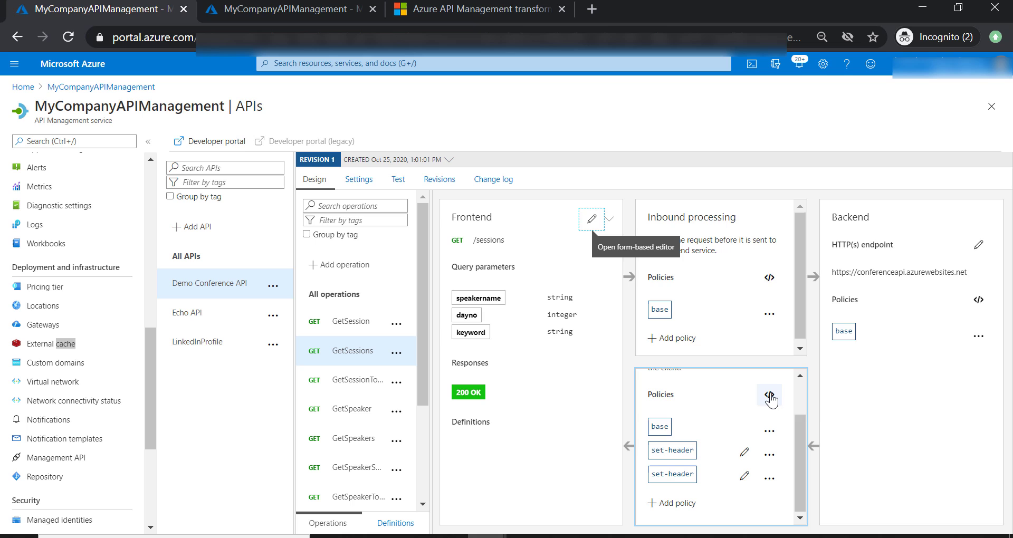
pyautogui.click(769, 396)
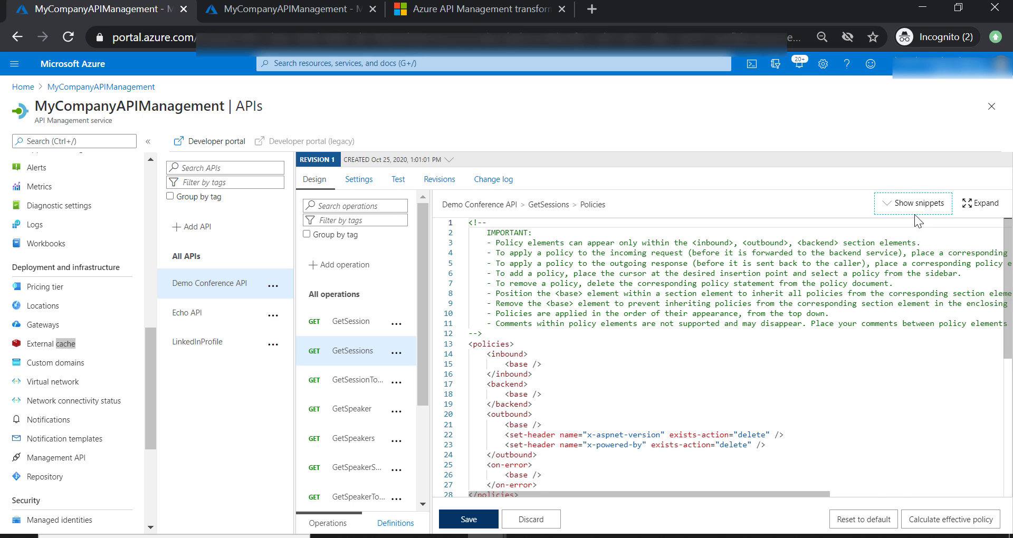
pyautogui.click(914, 203)
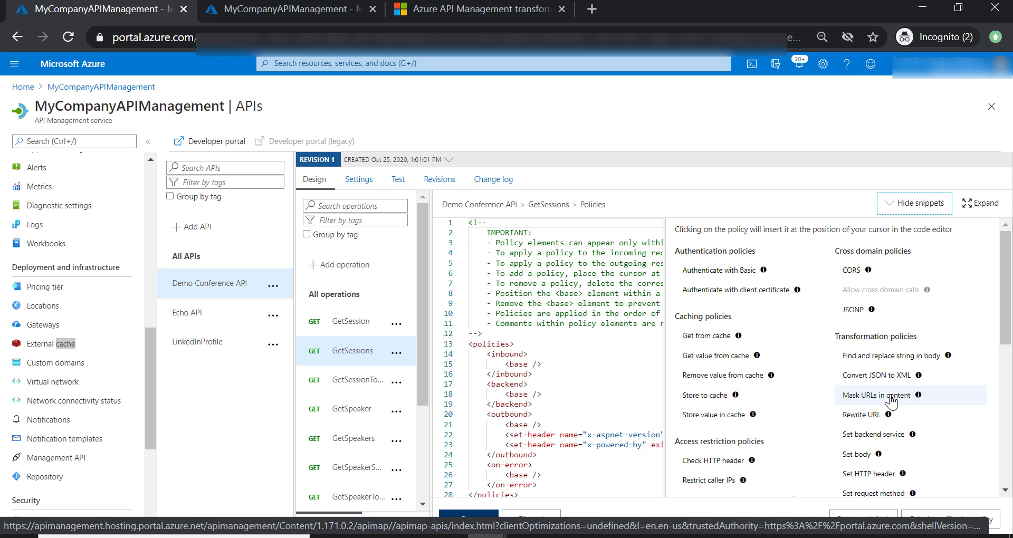
pyautogui.click(876, 395)
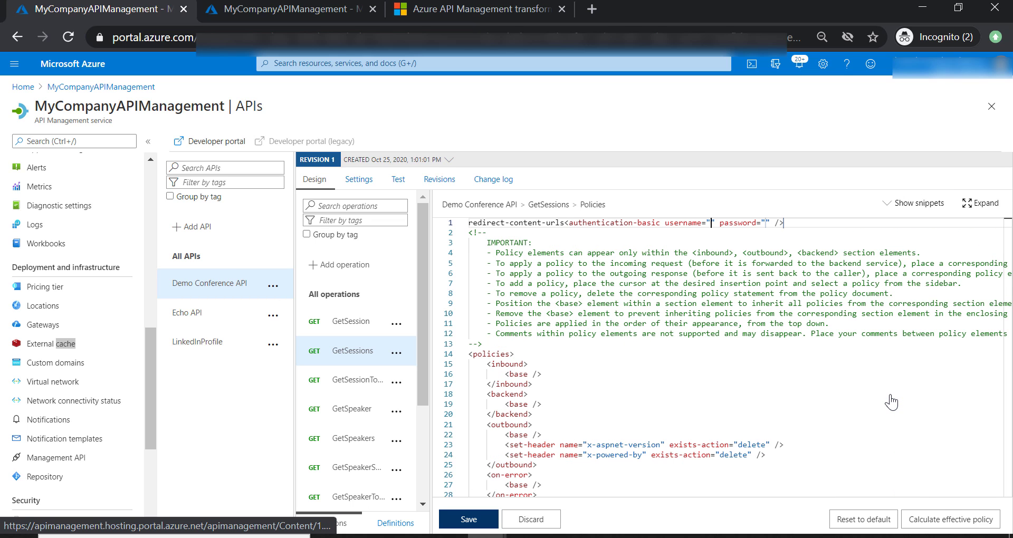
# Step: Read the Mask URLs in content section of the transformation policies docs
pyautogui.click(478, 8)
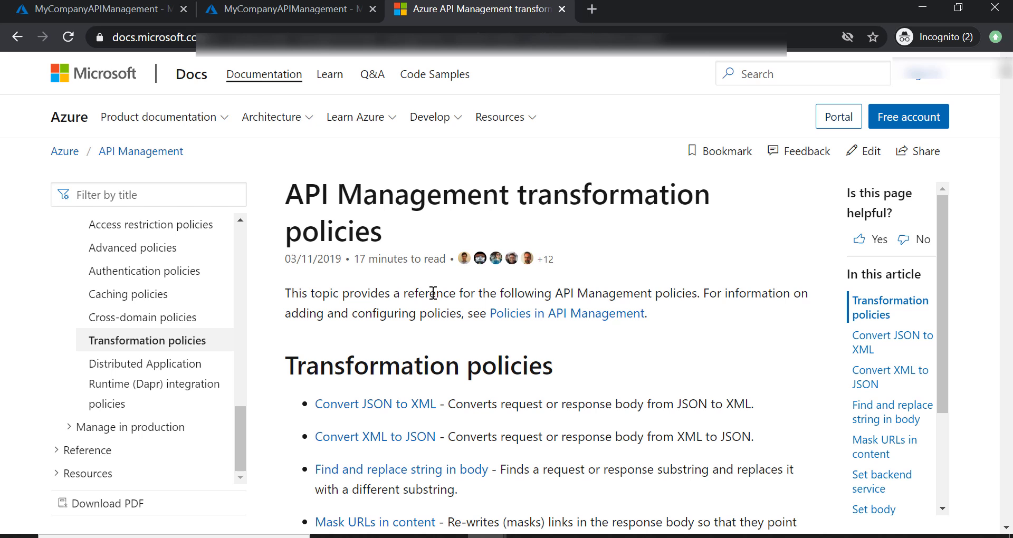
pyautogui.moveTo(478, 219)
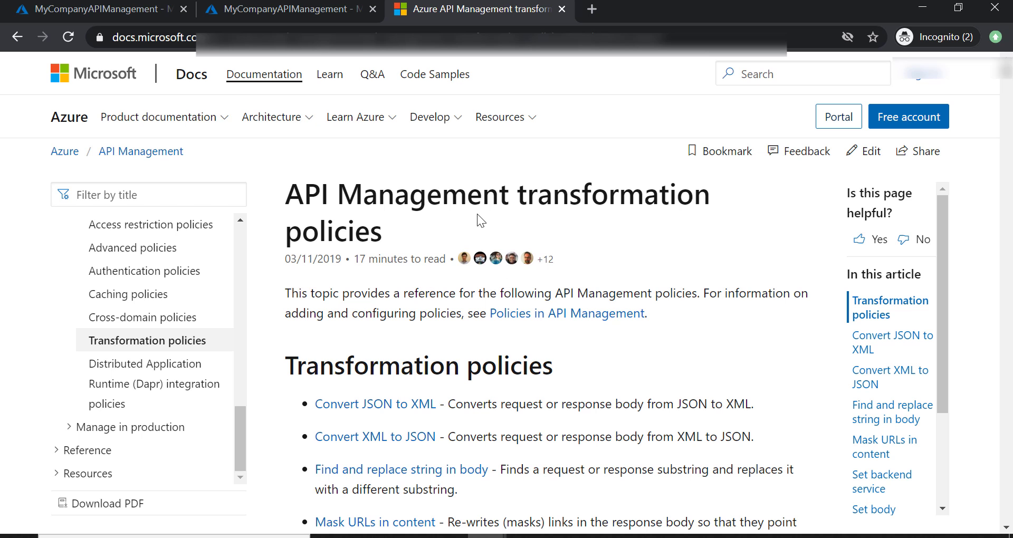
pyautogui.scroll(-3)
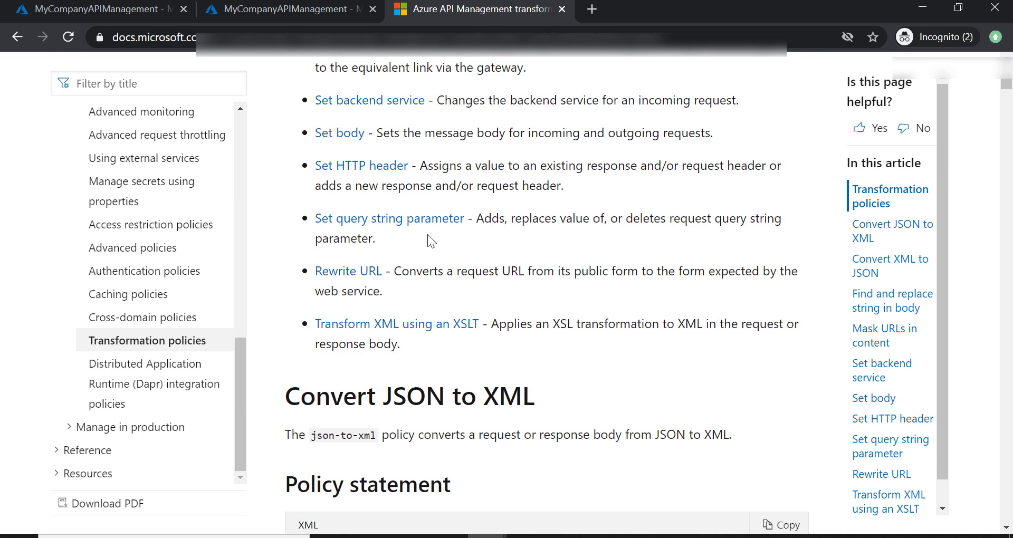
pyautogui.scroll(-3)
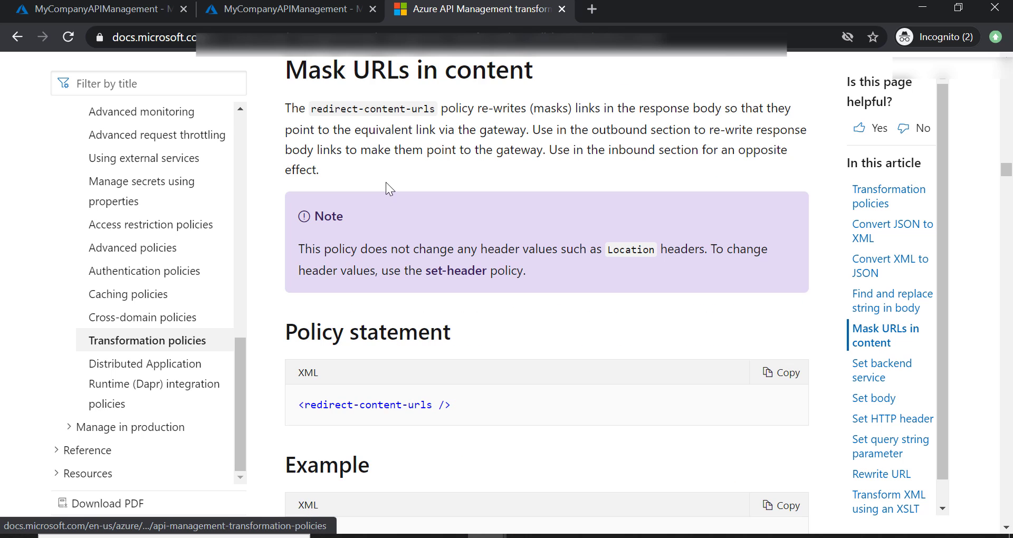
pyautogui.scroll(-3)
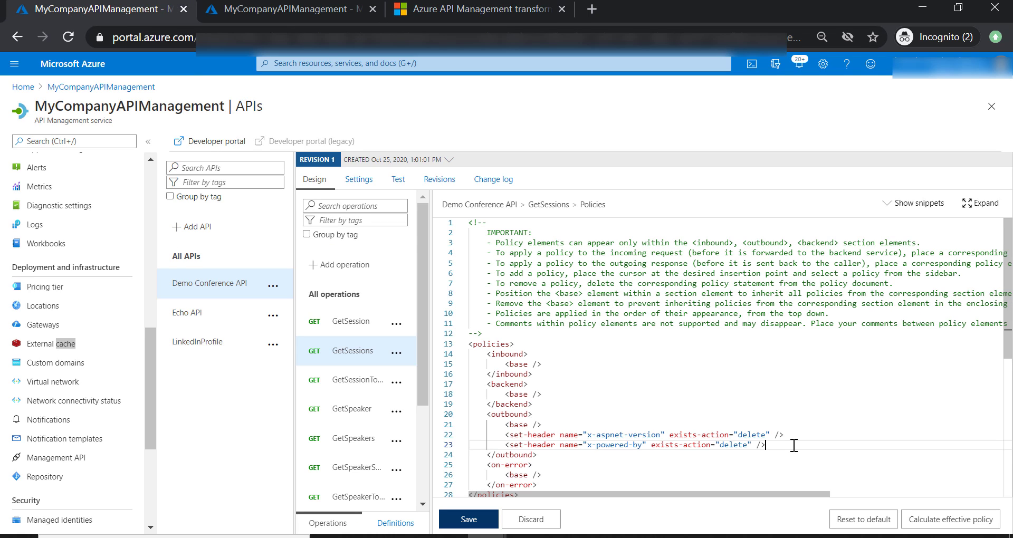
# Step: Place <redirect-content-urls /> inside <outbound> and save the GetSessions policy
pyautogui.write('<redirect-content-urls />')
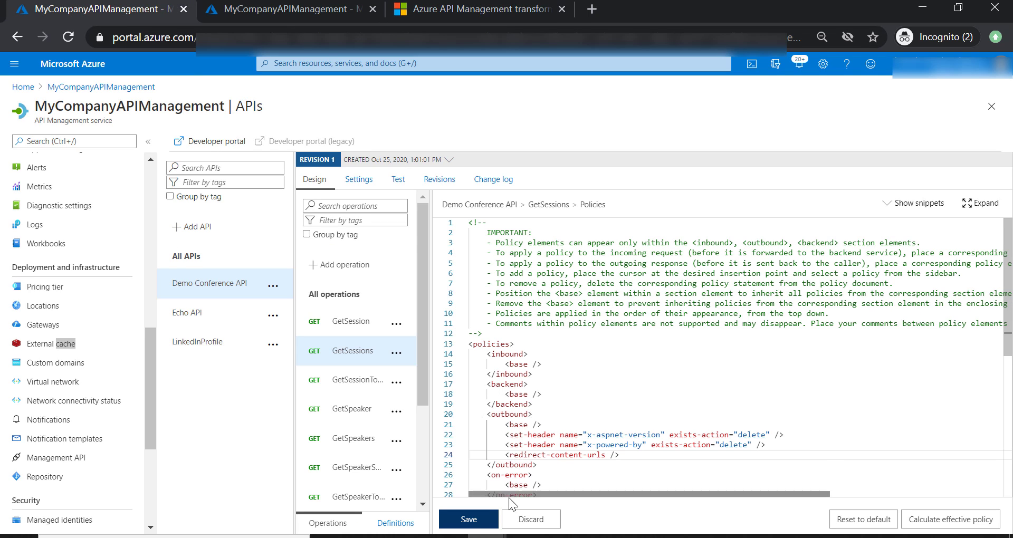
pyautogui.click(468, 519)
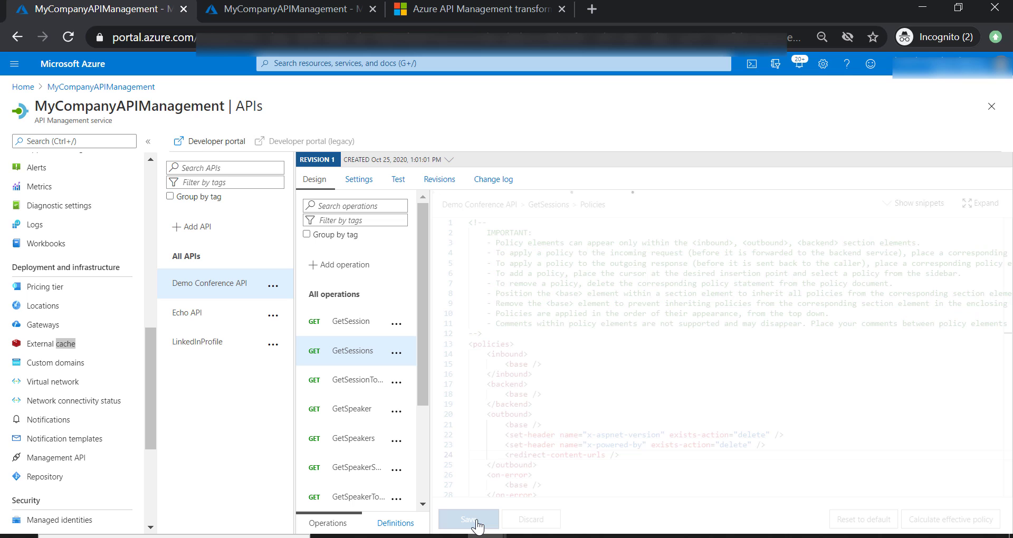
pyautogui.click(468, 520)
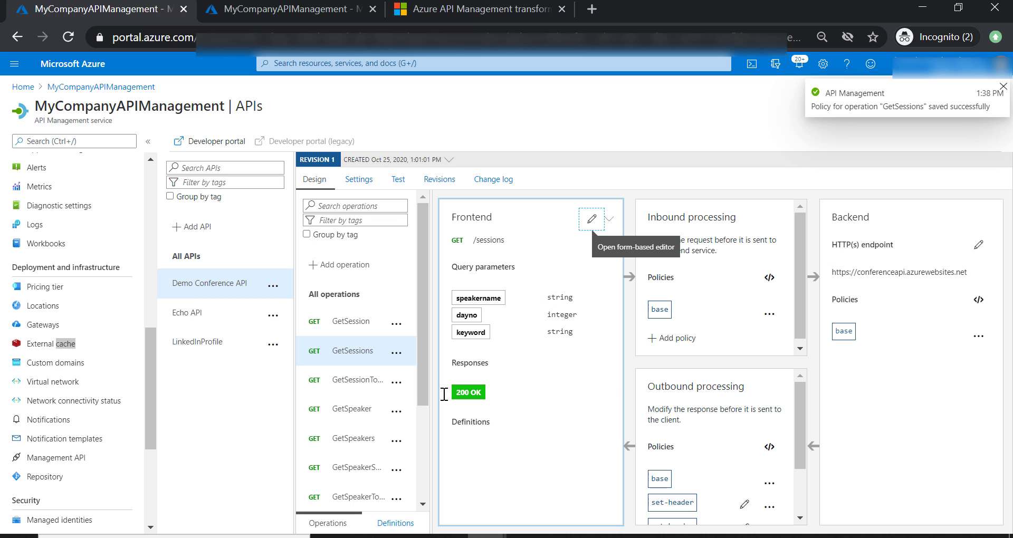
# Step: Resend the GetSessions test and confirm href links now use the gateway address
pyautogui.click(398, 180)
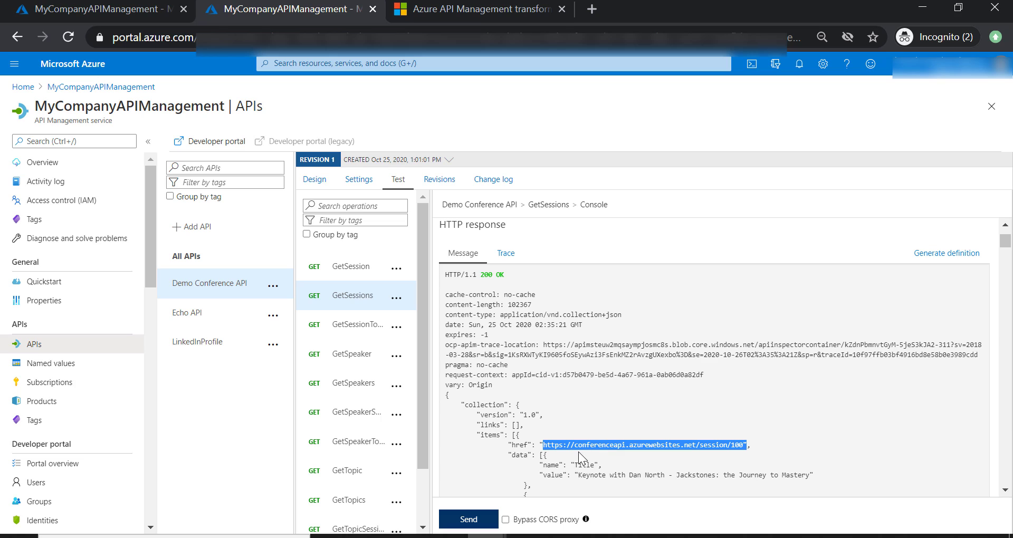
pyautogui.moveTo(617, 456)
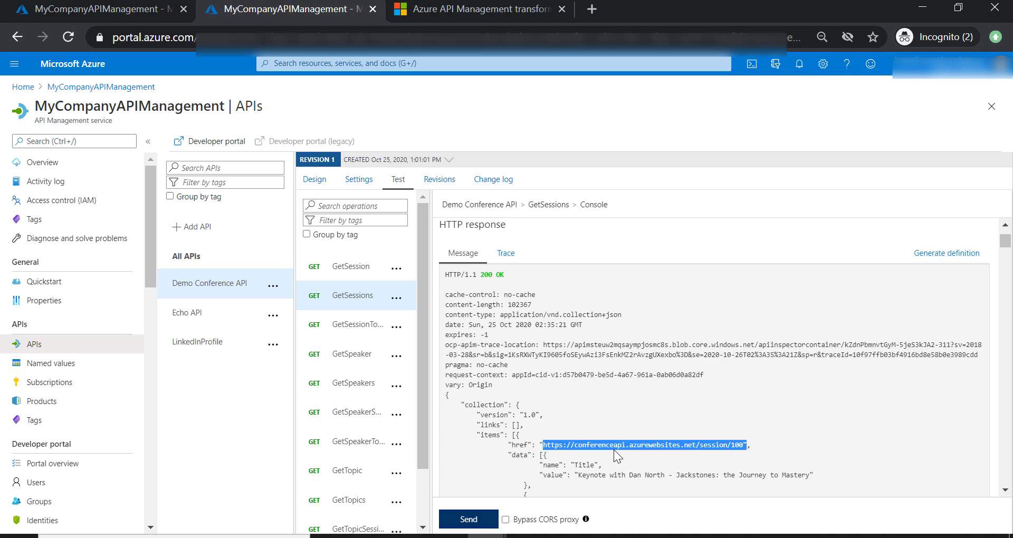
pyautogui.moveTo(627, 469)
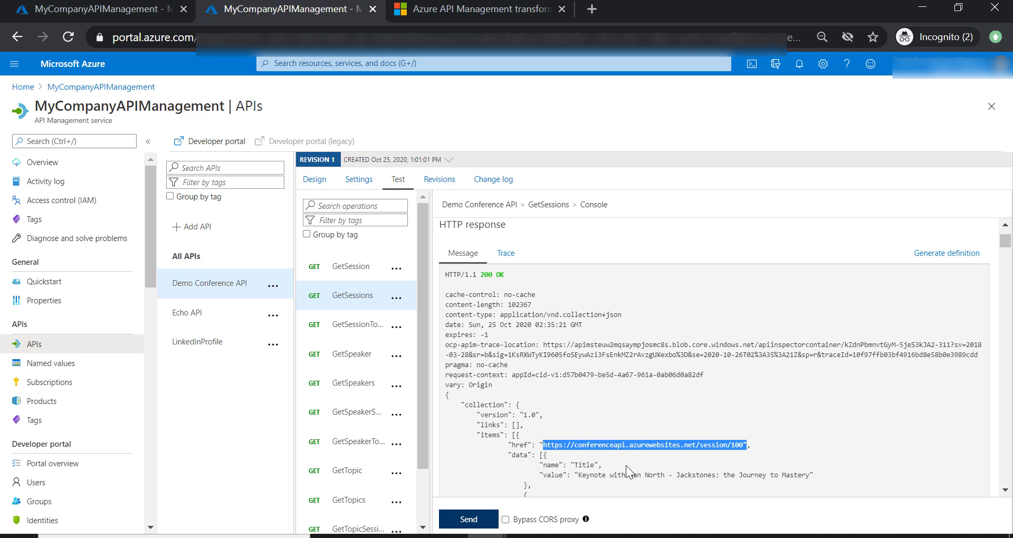
pyautogui.moveTo(620, 464)
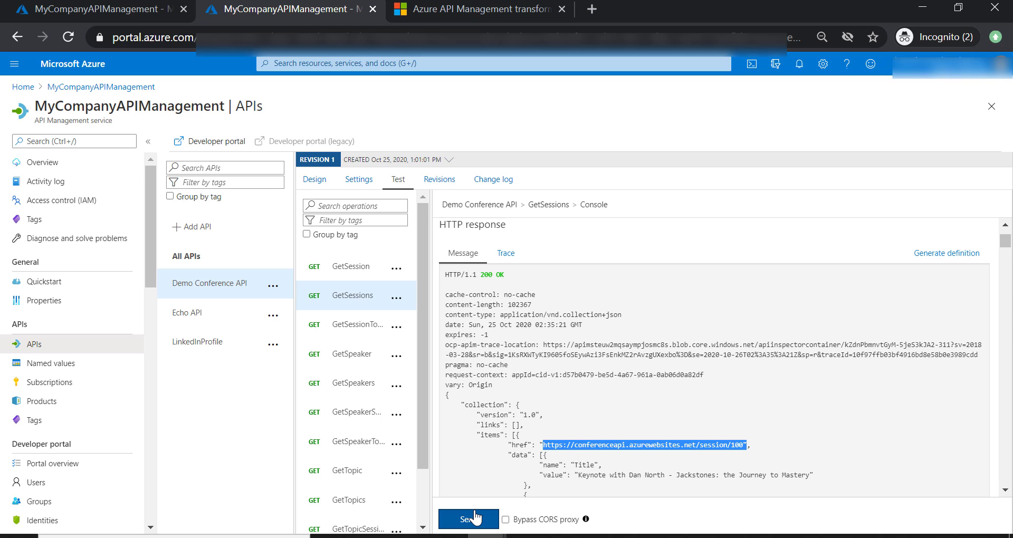
pyautogui.click(467, 519)
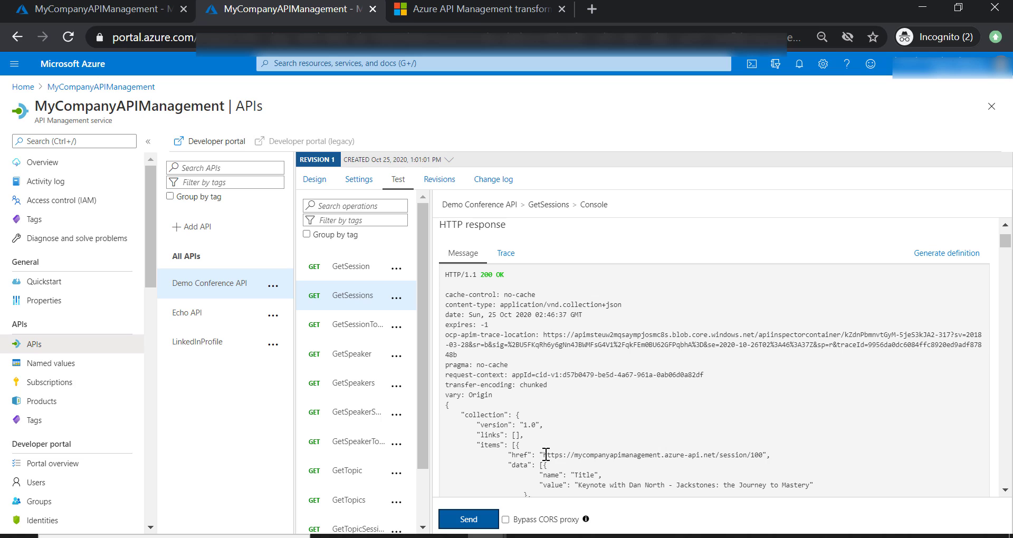
pyautogui.doubleClick(652, 455)
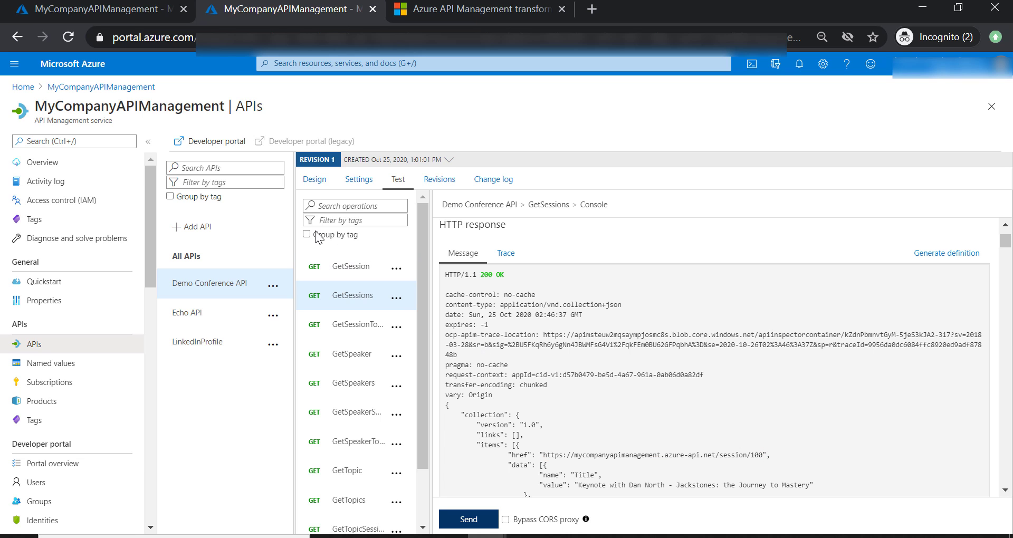
pyautogui.click(315, 179)
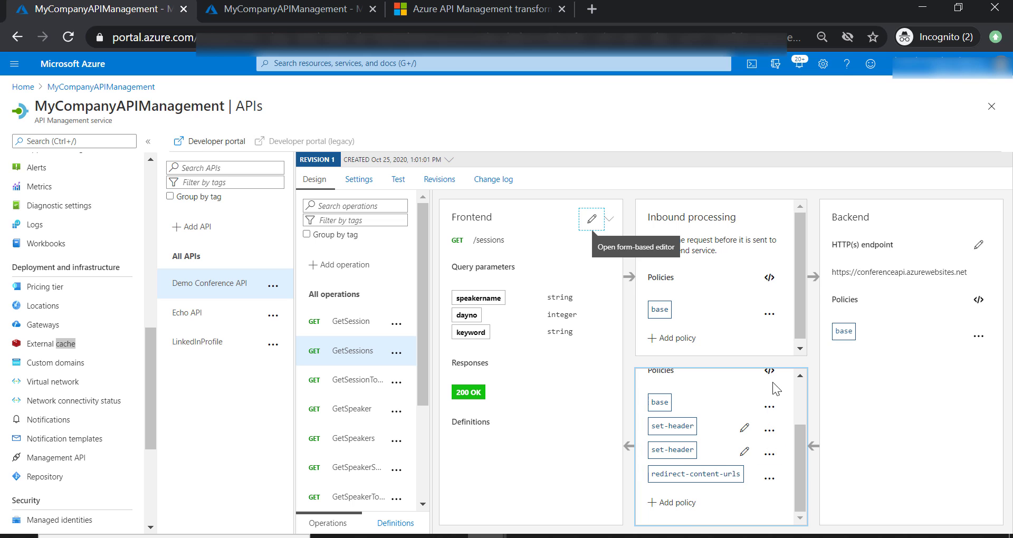
# Step: Delete the set-header and redirect-content-urls lines from GetSessions' outbound policy and save
pyautogui.click(770, 370)
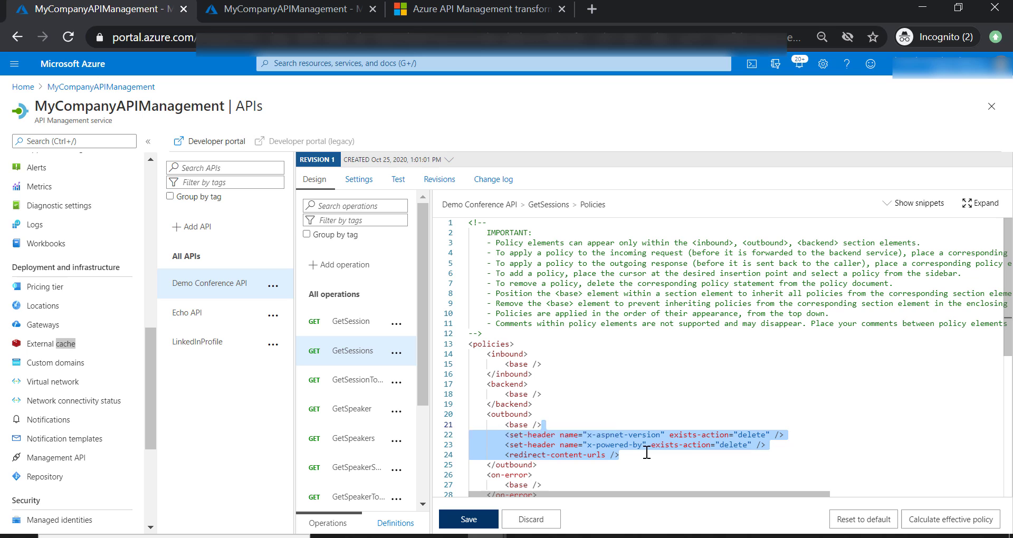
pyautogui.press('Delete')
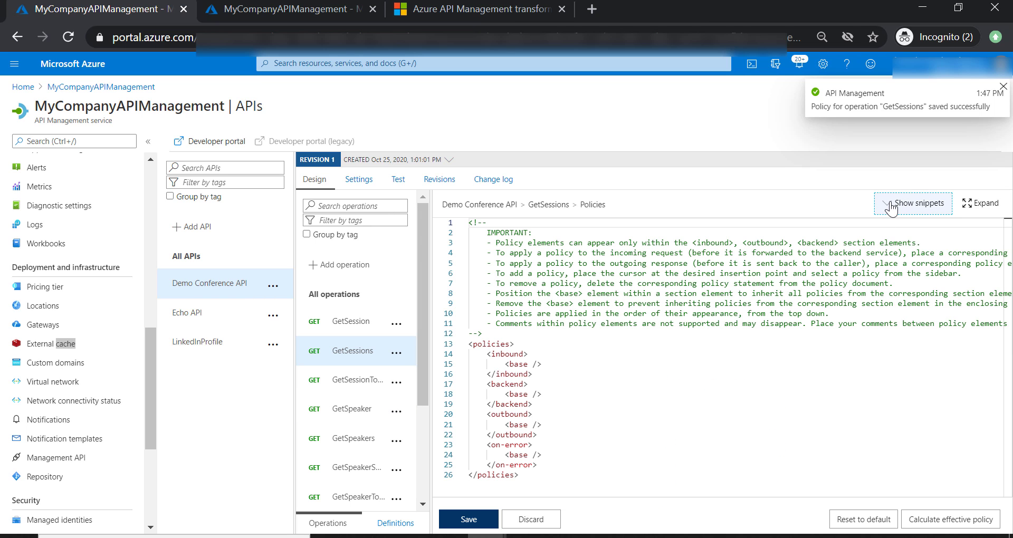
# Step: Show the policy snippets list and review the Transformation policies for GetSessions
pyautogui.click(913, 202)
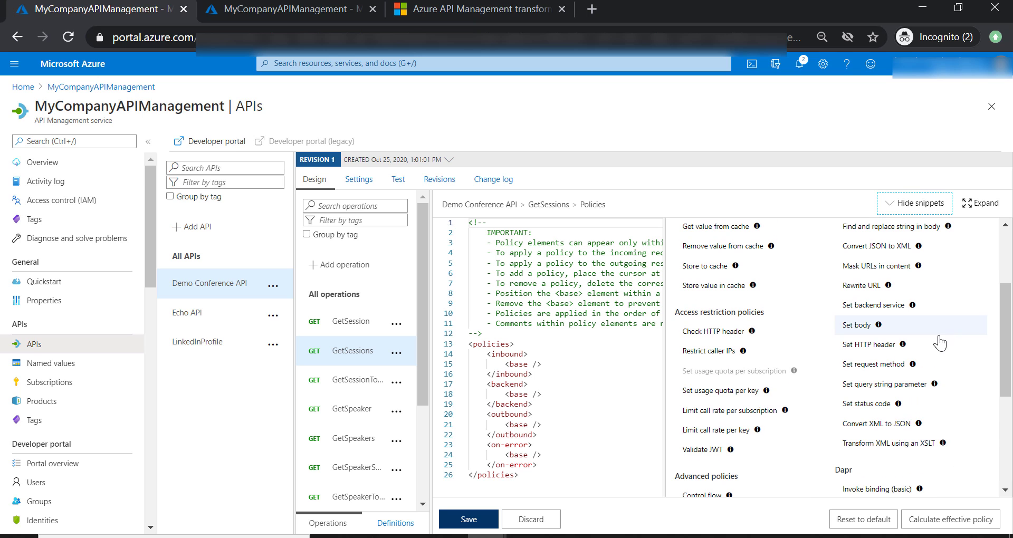
pyautogui.moveTo(869, 344)
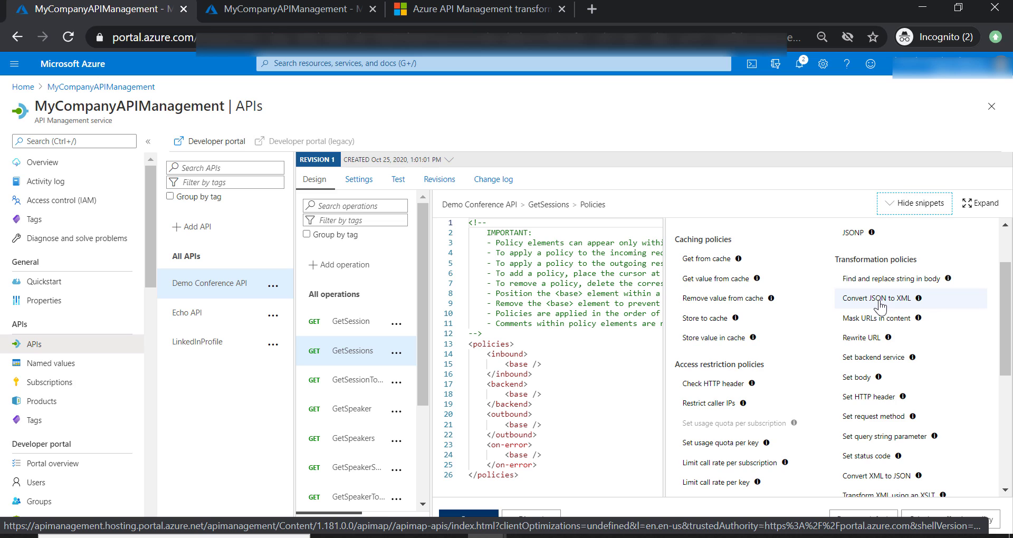
pyautogui.moveTo(877, 476)
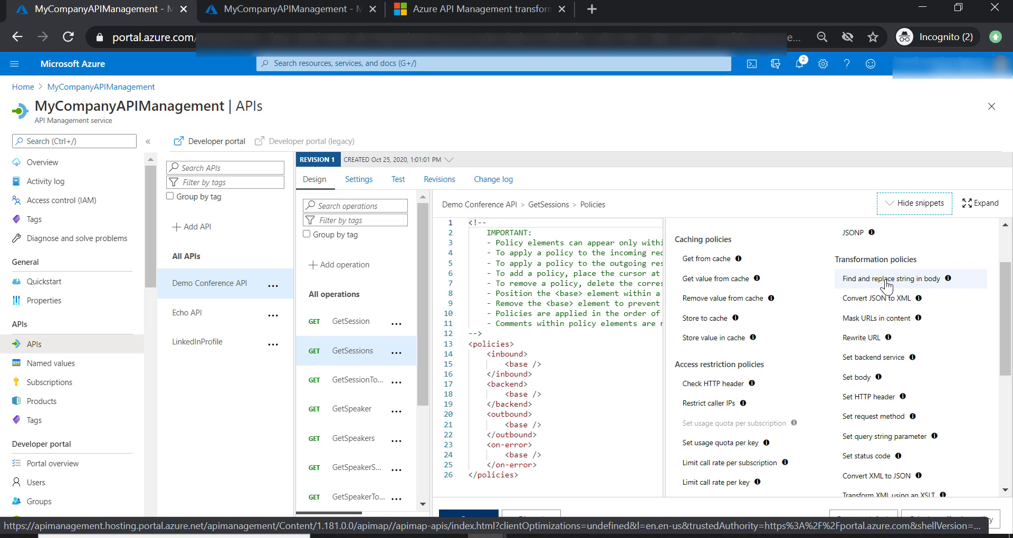
pyautogui.moveTo(866, 337)
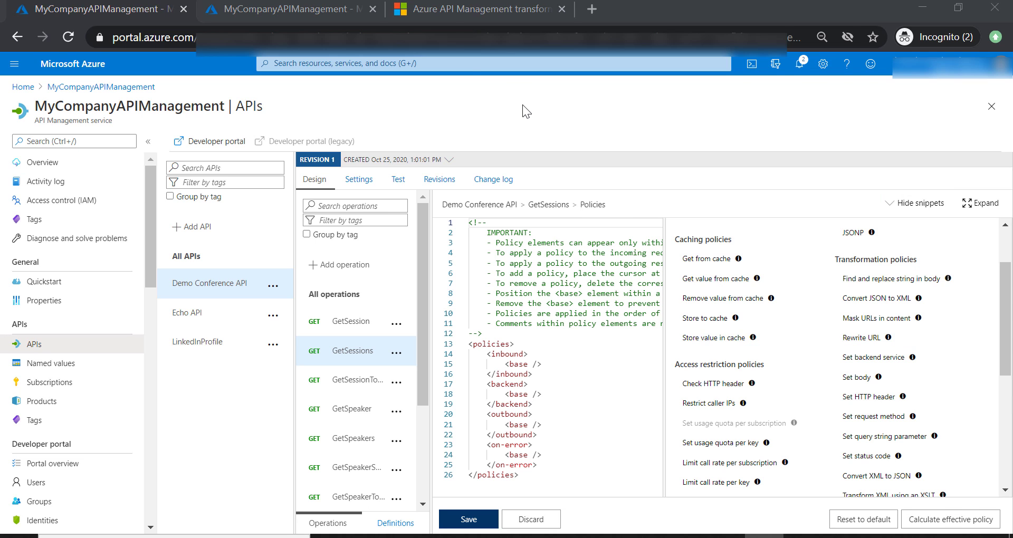
pyautogui.click(478, 8)
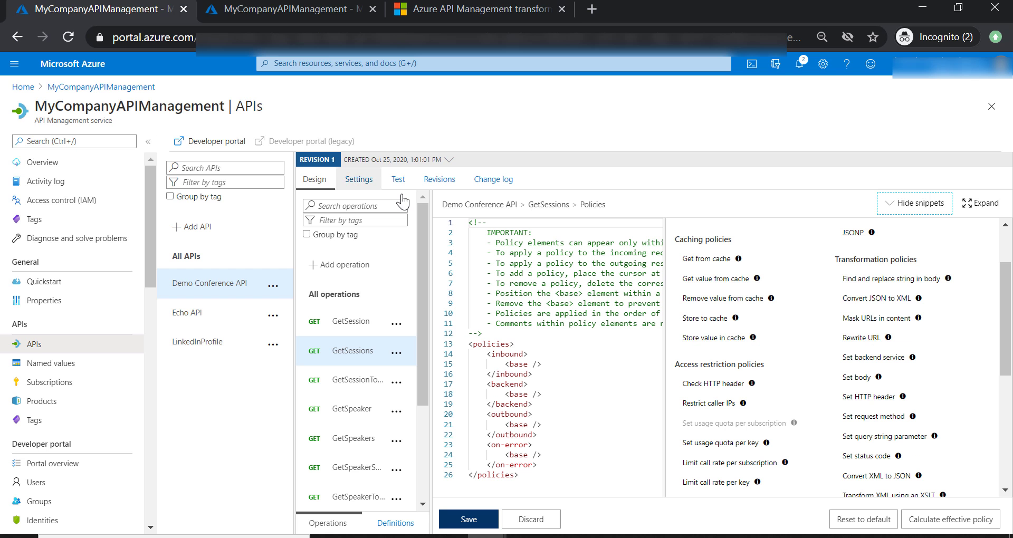
pyautogui.moveTo(876, 297)
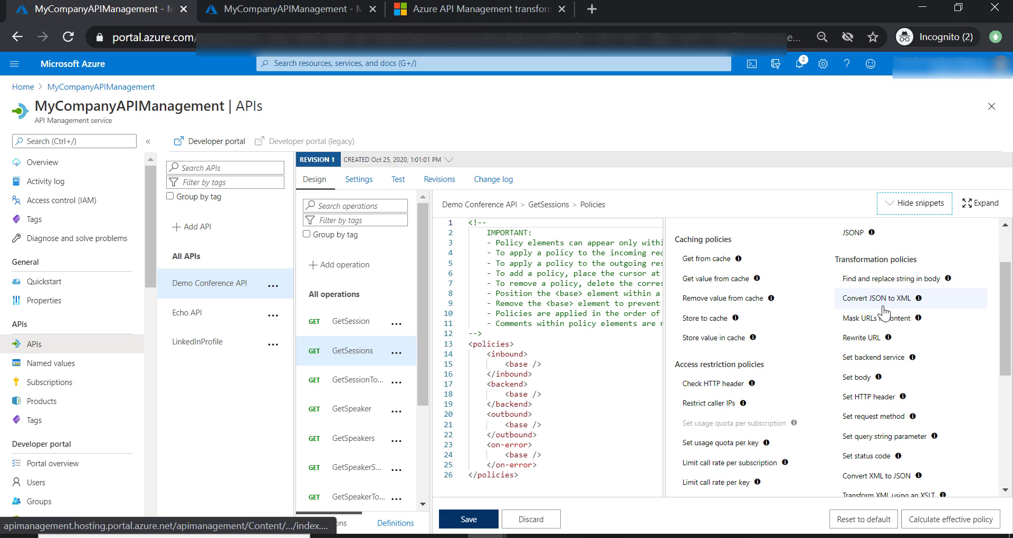